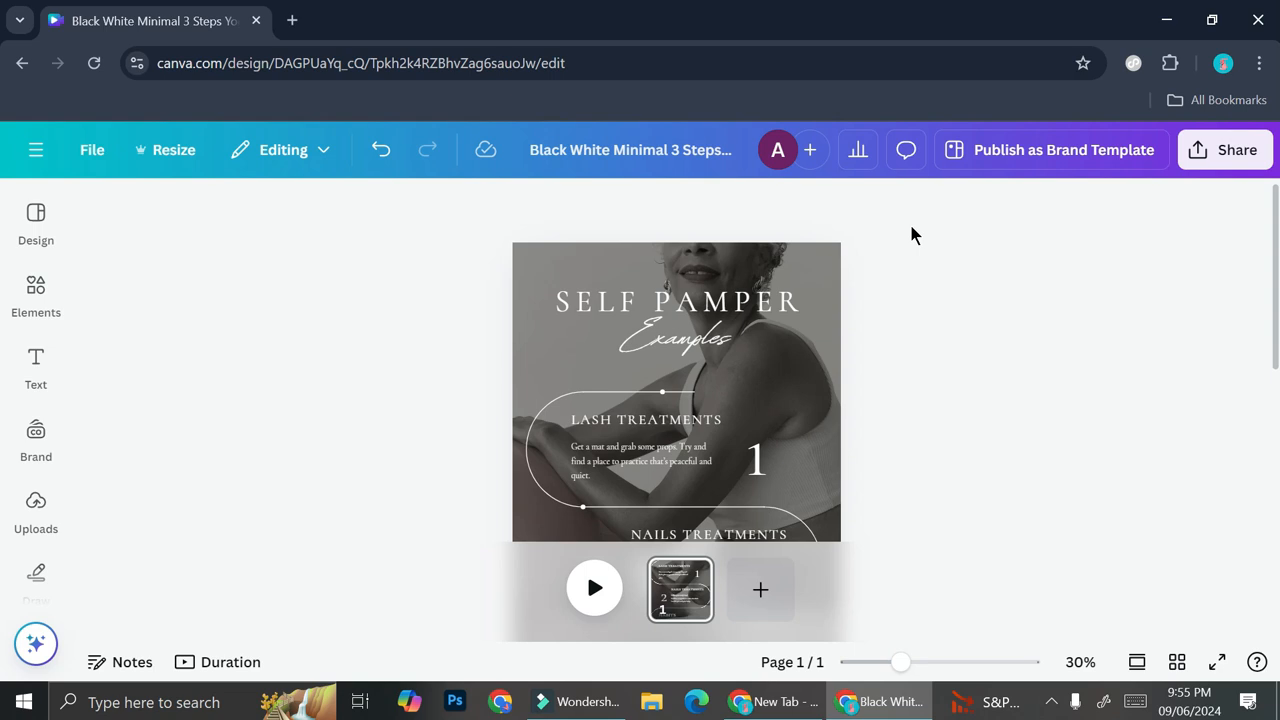
{"action": "mouse_move", "coordinate": [710, 408]}
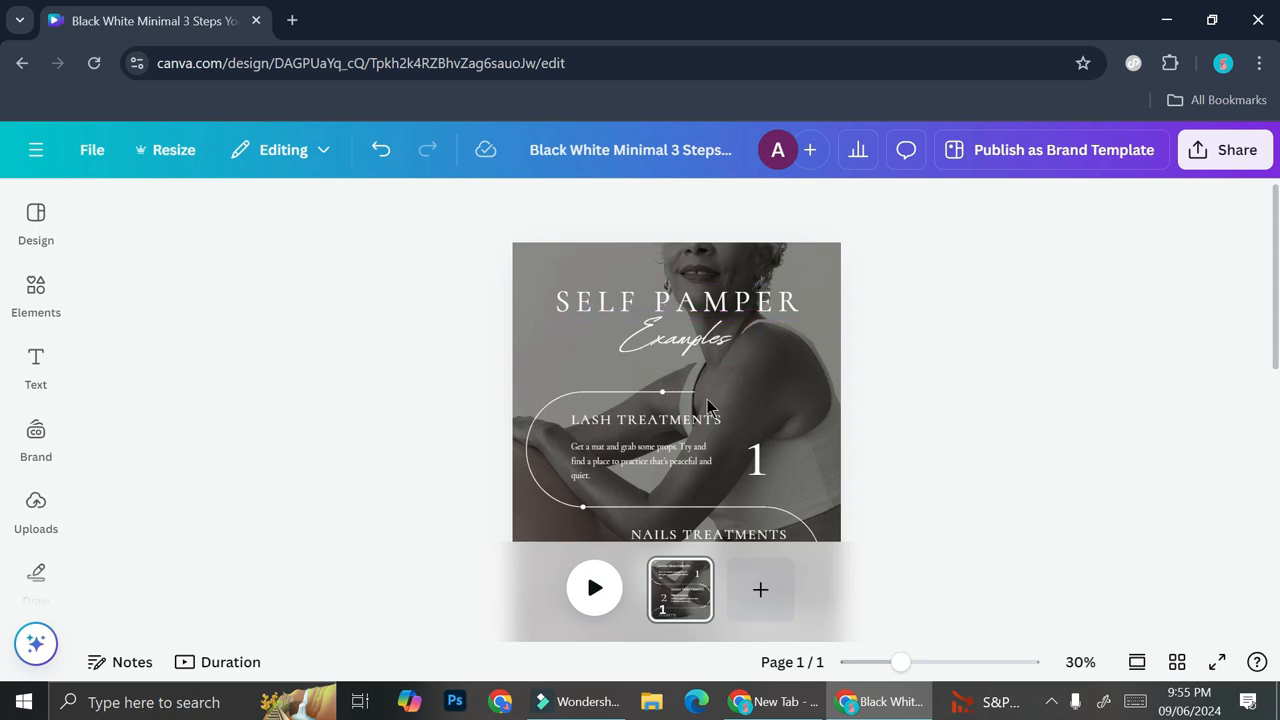
{"action": "mouse_move", "coordinate": [570, 398]}
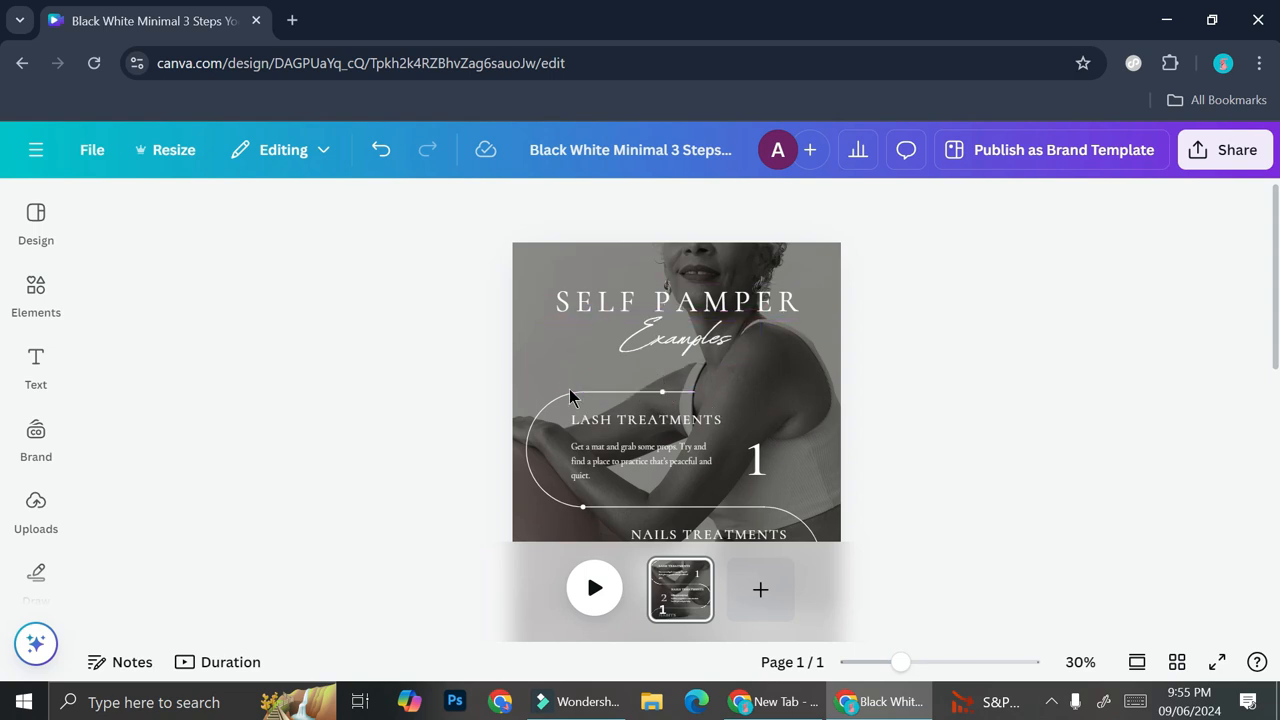
Step: Select the curved line above LASH TREATMENTS and bring up its extra options for locking
{"action": "scroll", "scroll_direction": "down", "scroll_amount": 3}
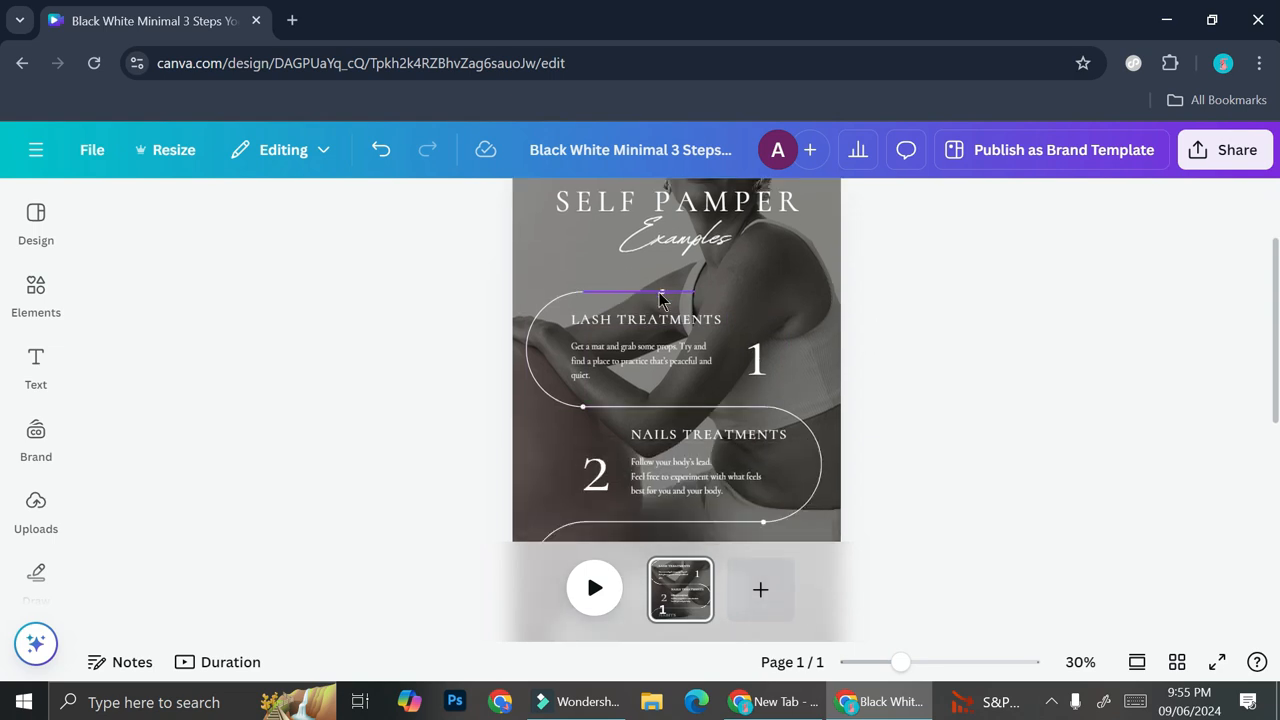
{"action": "left_click", "coordinate": [790, 470]}
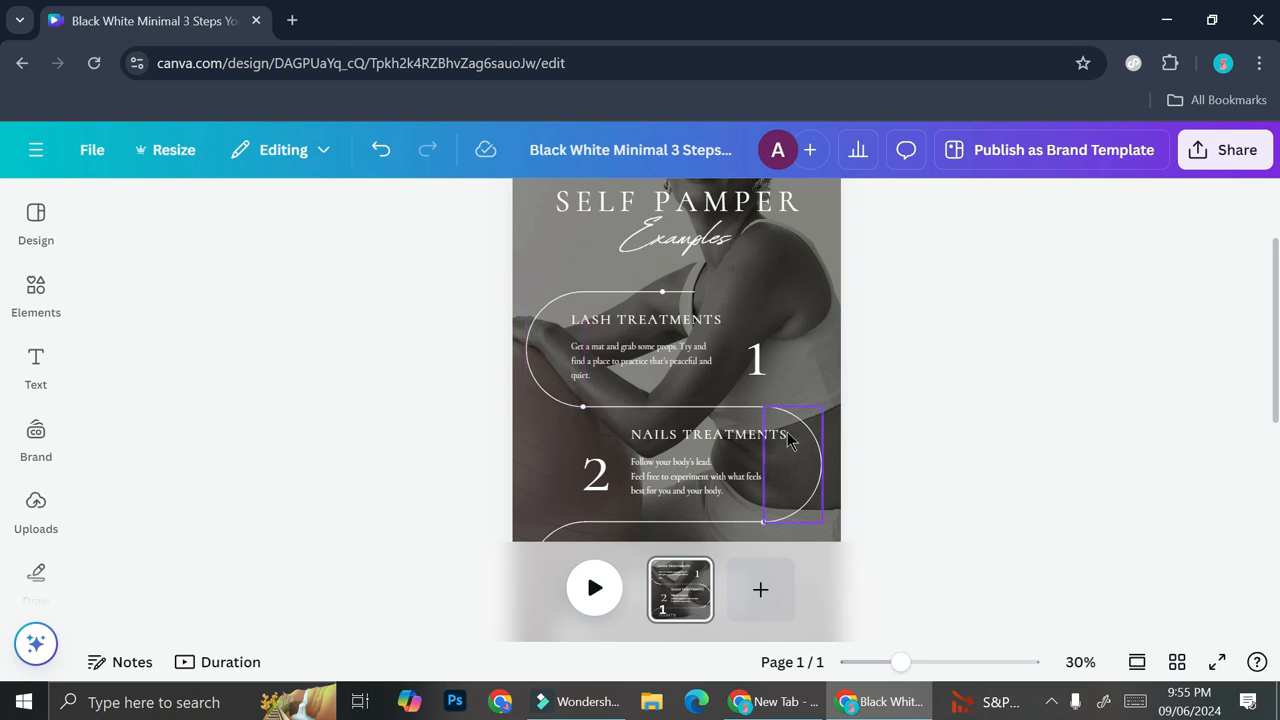
{"action": "mouse_move", "coordinate": [788, 440]}
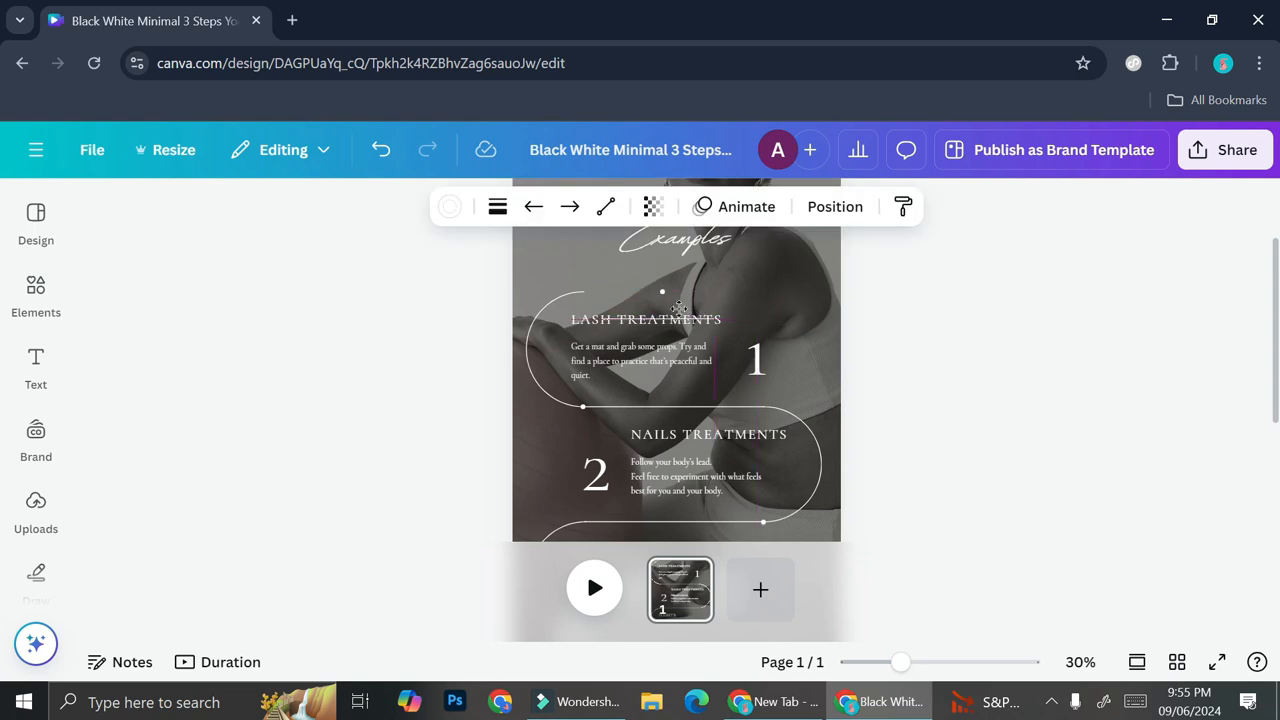
{"action": "left_click", "coordinate": [662, 296]}
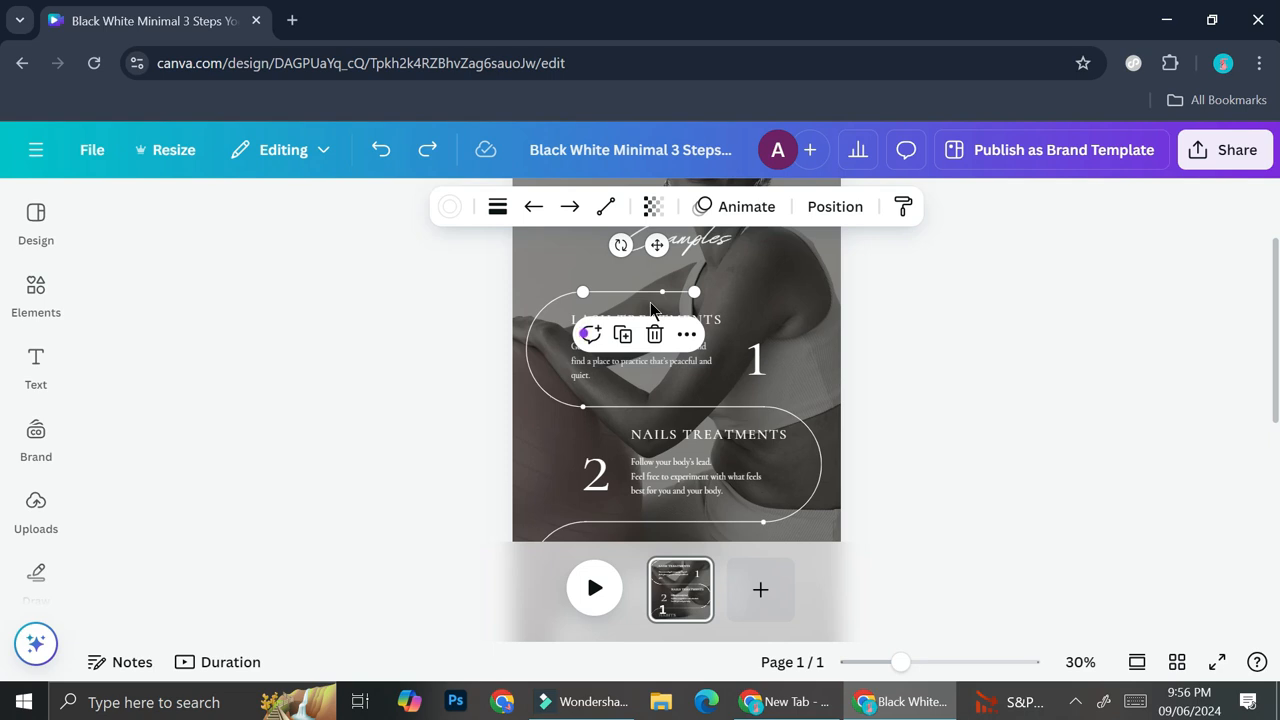
{"action": "mouse_move", "coordinate": [920, 318]}
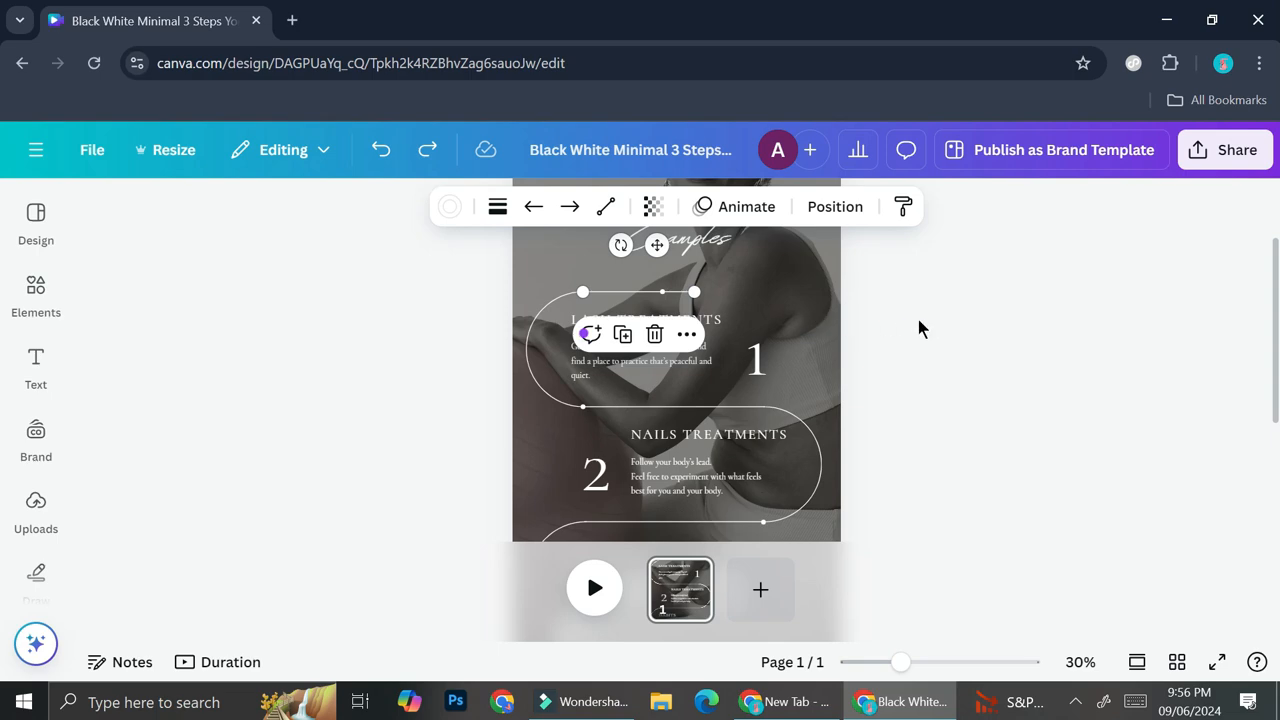
{"action": "mouse_move", "coordinate": [564, 358]}
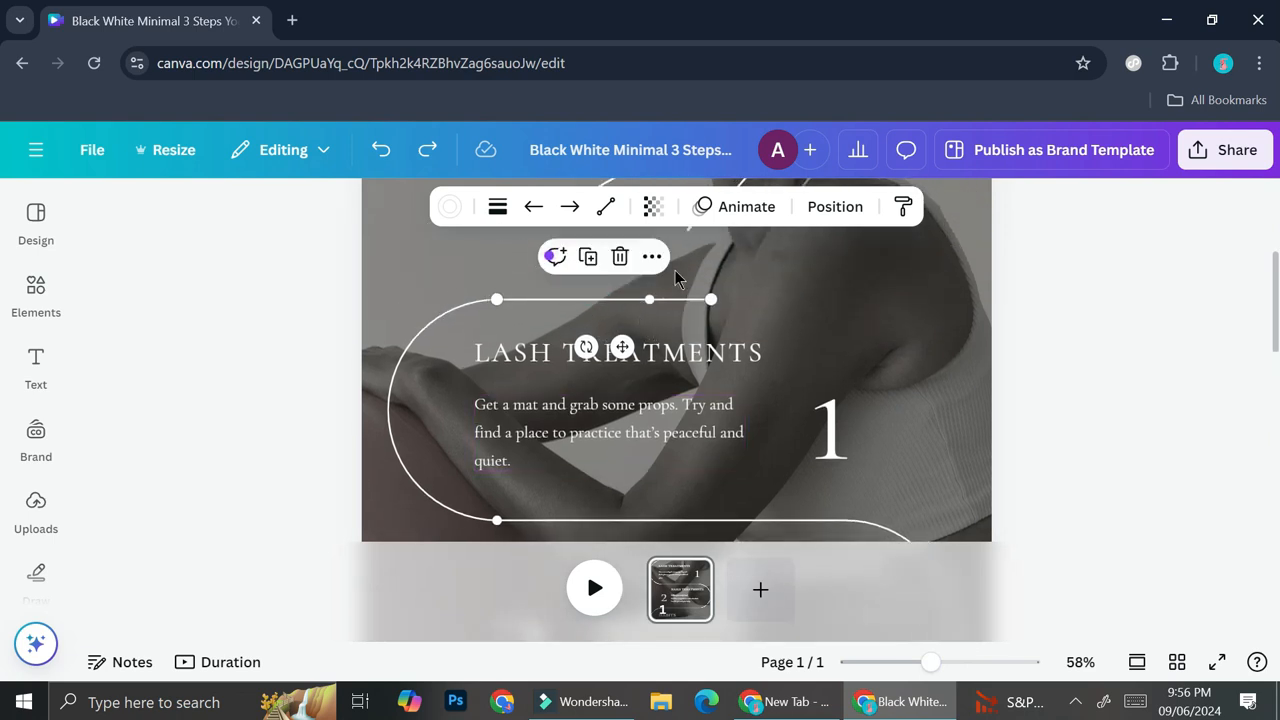
{"action": "mouse_move", "coordinate": [652, 256]}
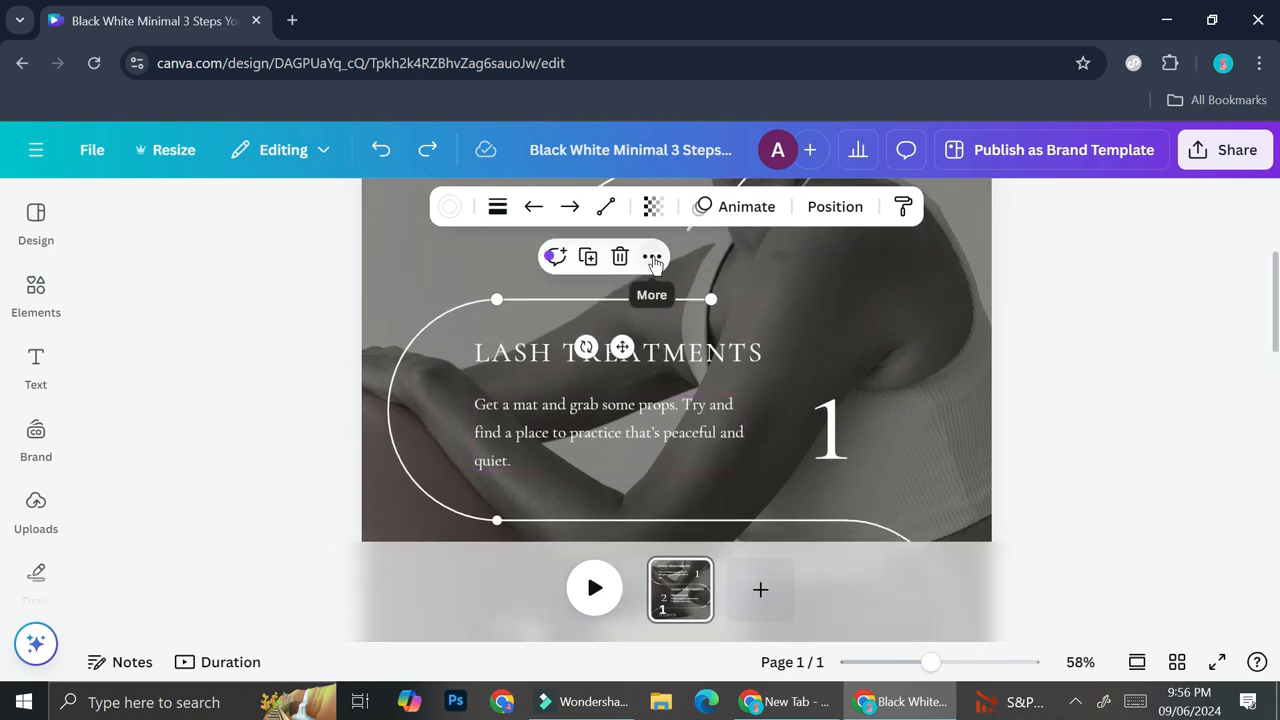
{"action": "left_click", "coordinate": [652, 256]}
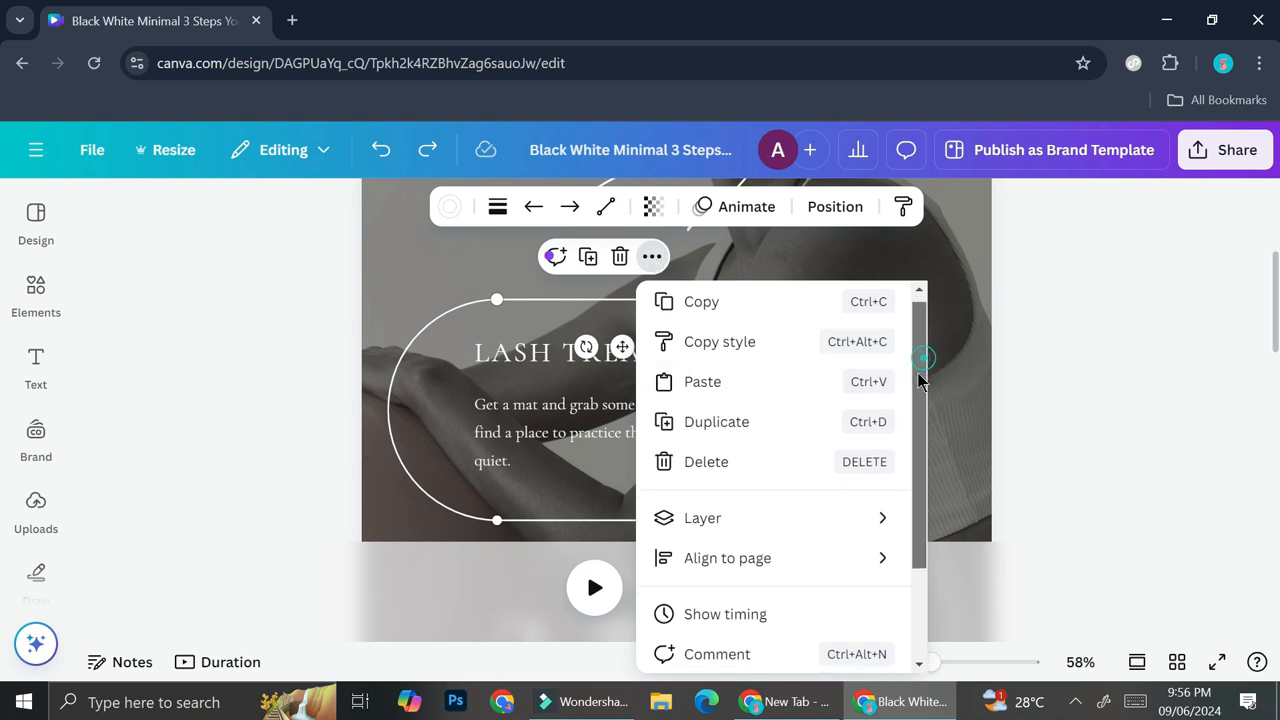
{"action": "mouse_move", "coordinate": [700, 604]}
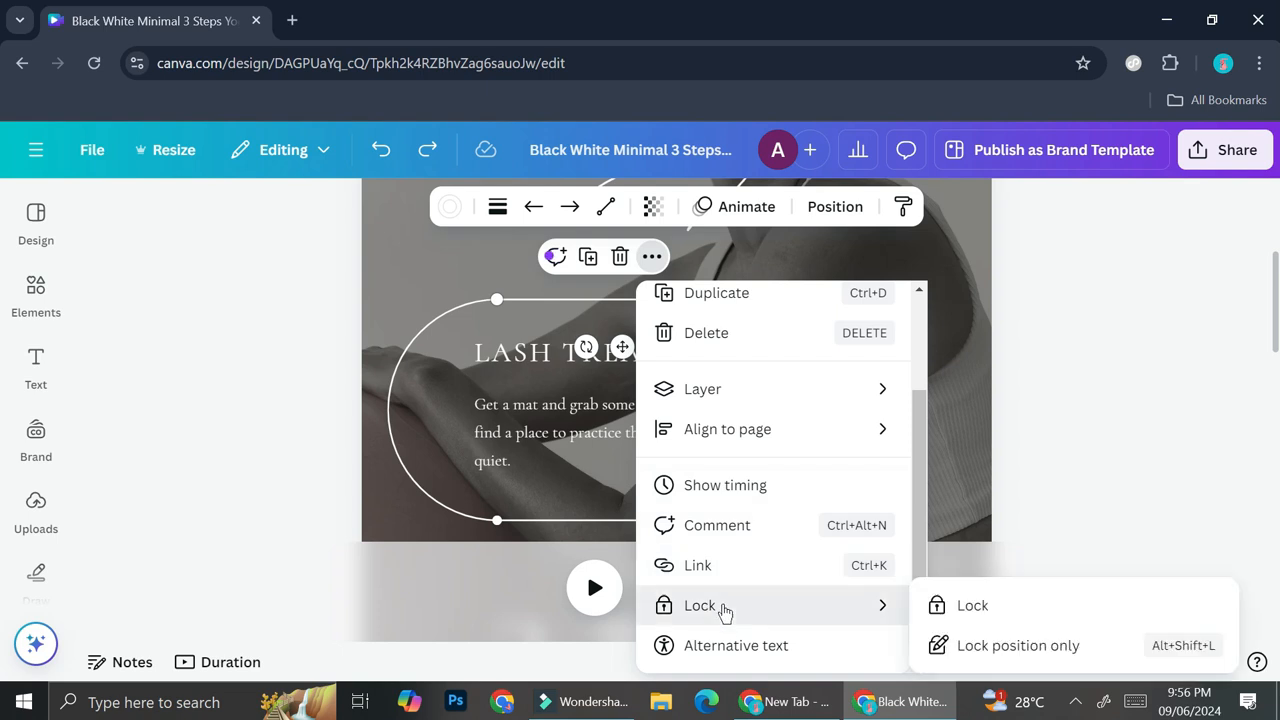
{"action": "mouse_move", "coordinate": [778, 620]}
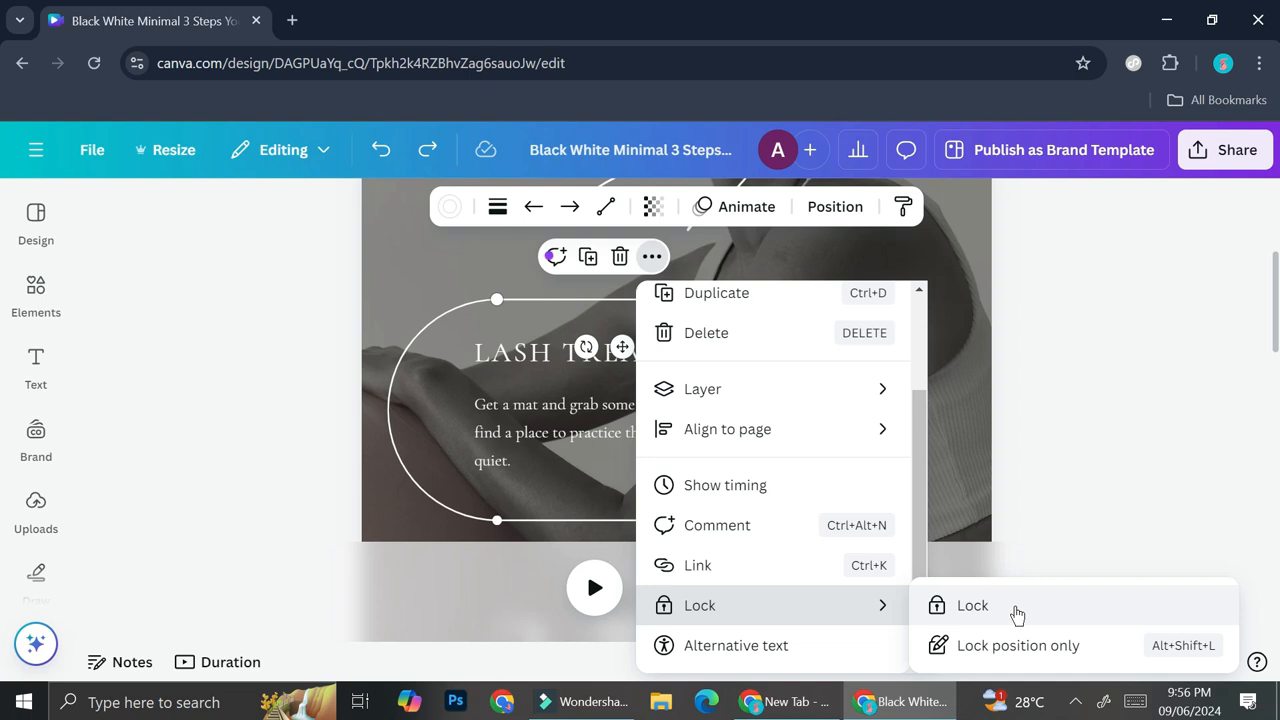
{"action": "mouse_move", "coordinate": [1040, 644]}
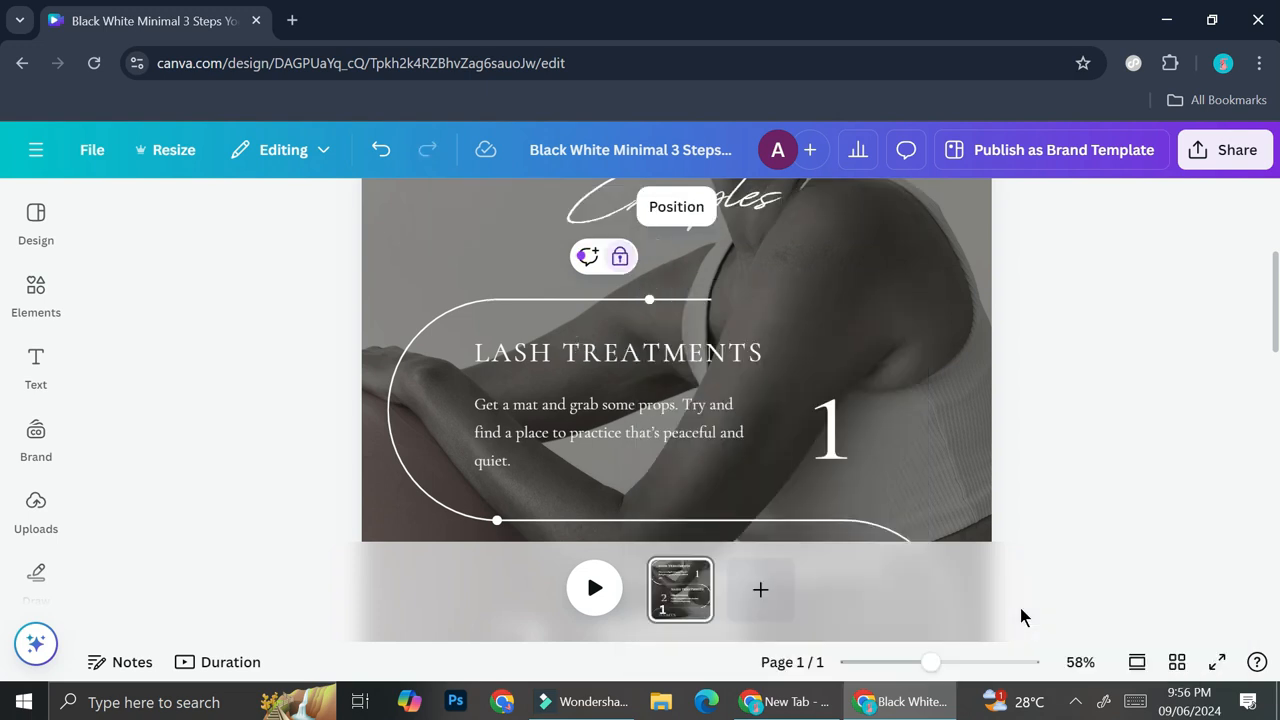
{"action": "mouse_move", "coordinate": [556, 304]}
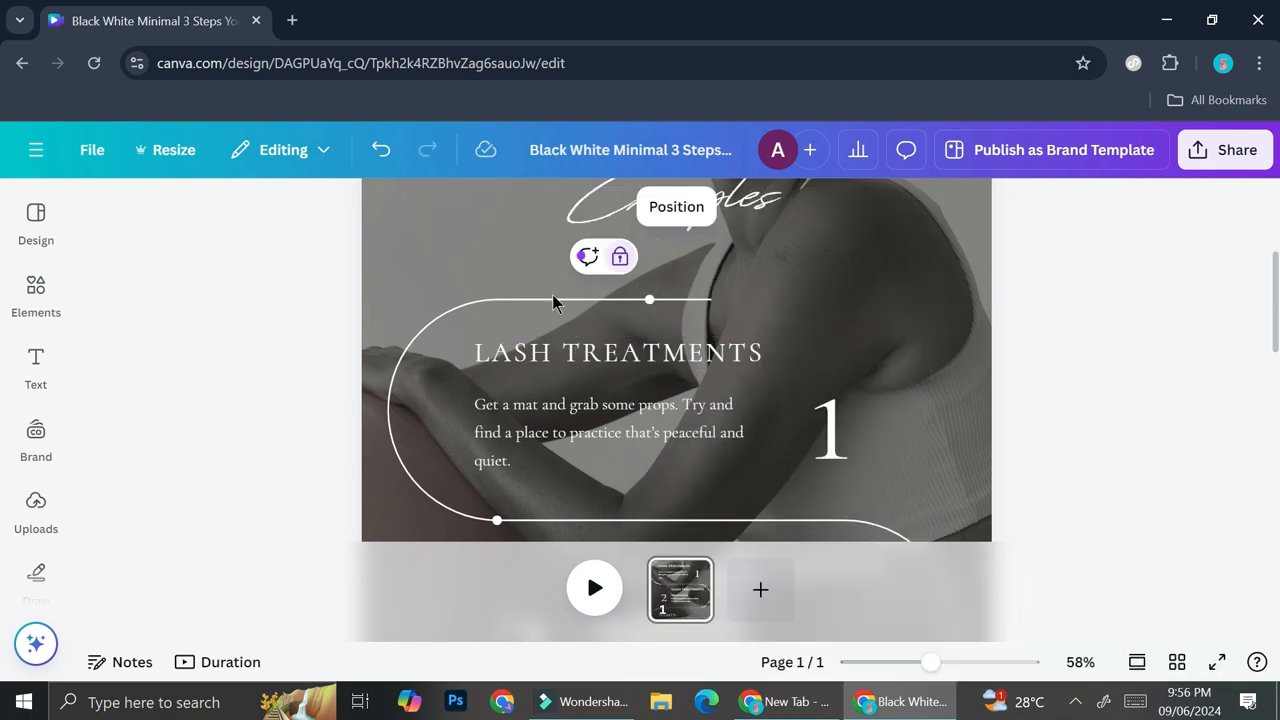
{"action": "mouse_move", "coordinate": [756, 340]}
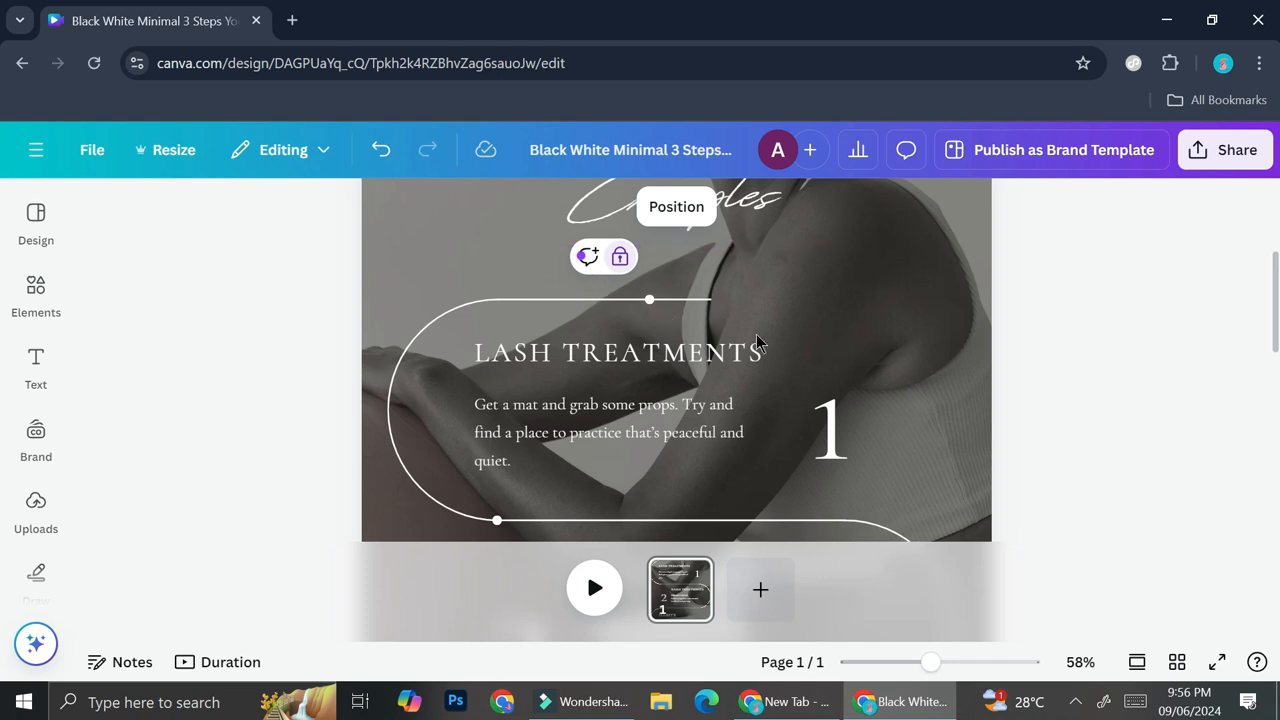
{"action": "mouse_move", "coordinate": [490, 276]}
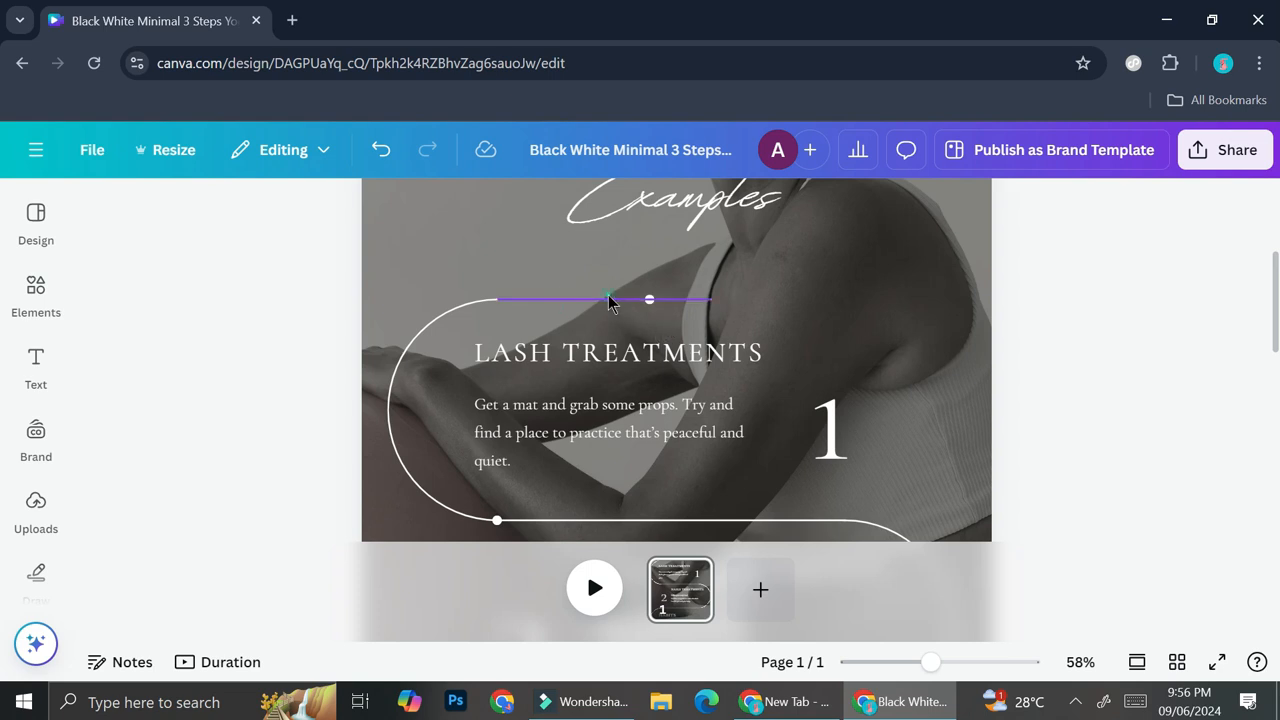
Step: Toggle the lock on the curved outline around LASH TREATMENTS from its floating toolbar
{"action": "left_click", "coordinate": [610, 300]}
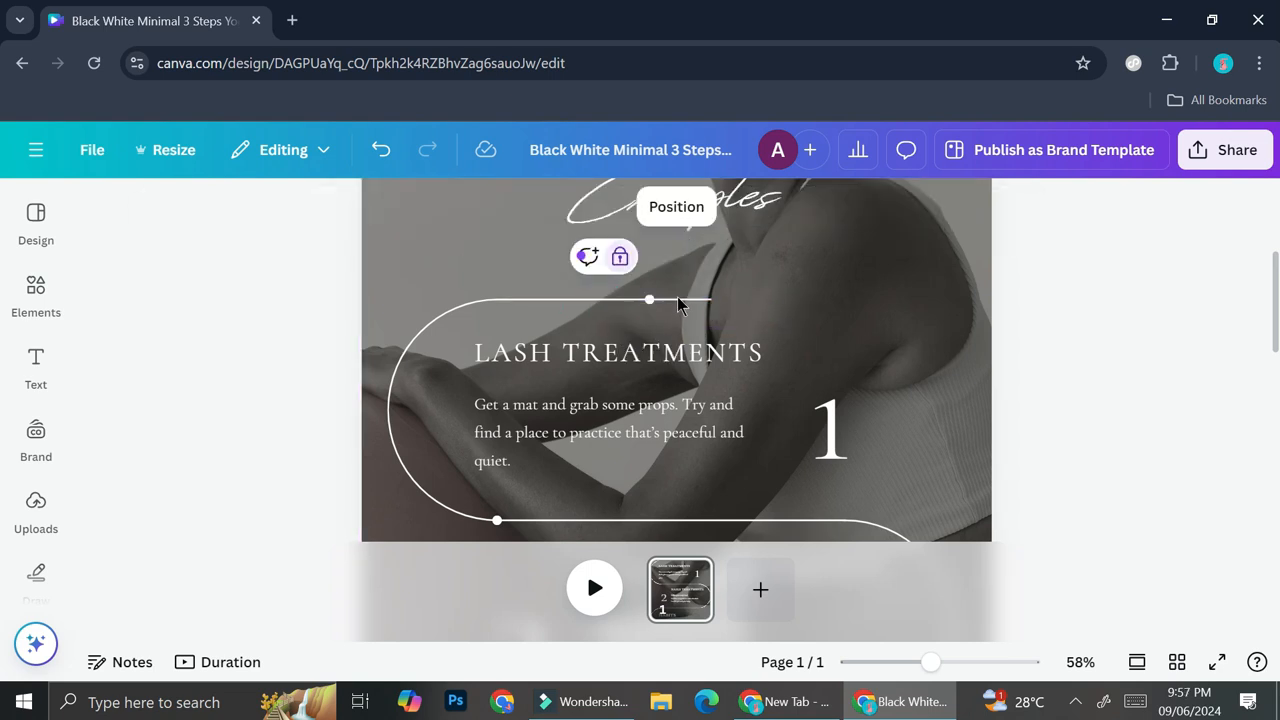
{"action": "left_click", "coordinate": [650, 300]}
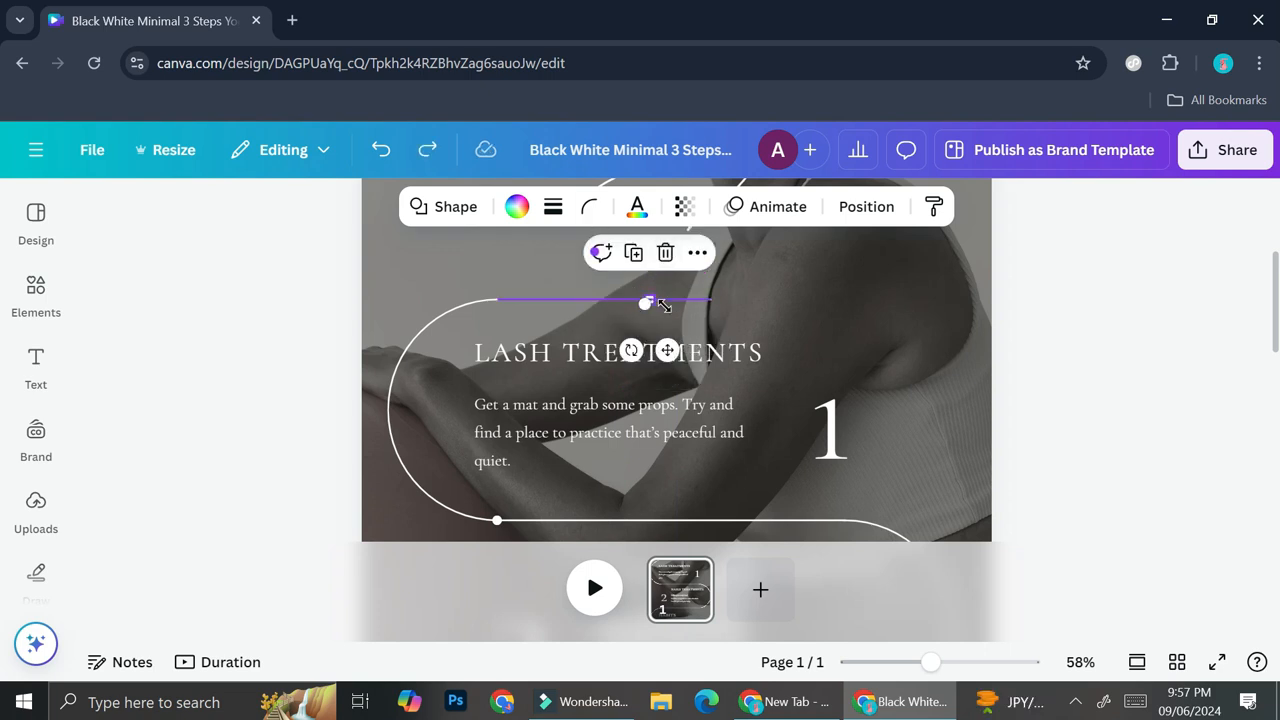
{"action": "mouse_move", "coordinate": [510, 284]}
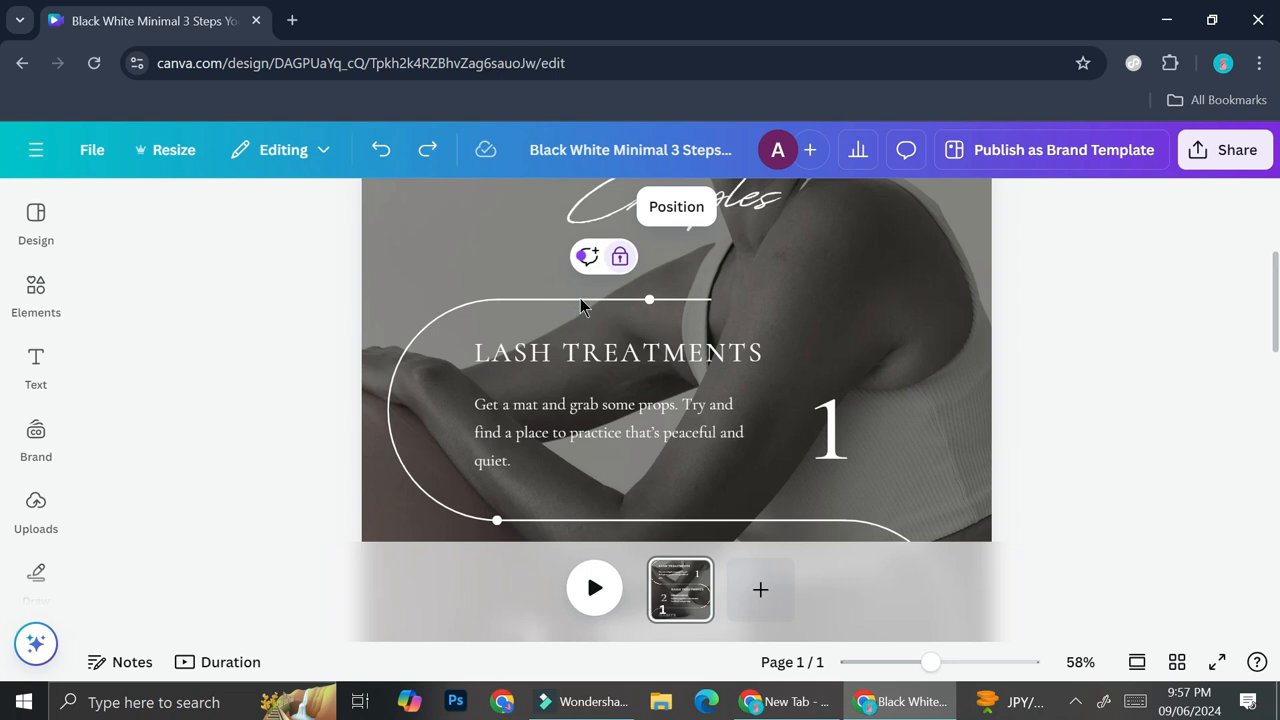
{"action": "mouse_move", "coordinate": [656, 282]}
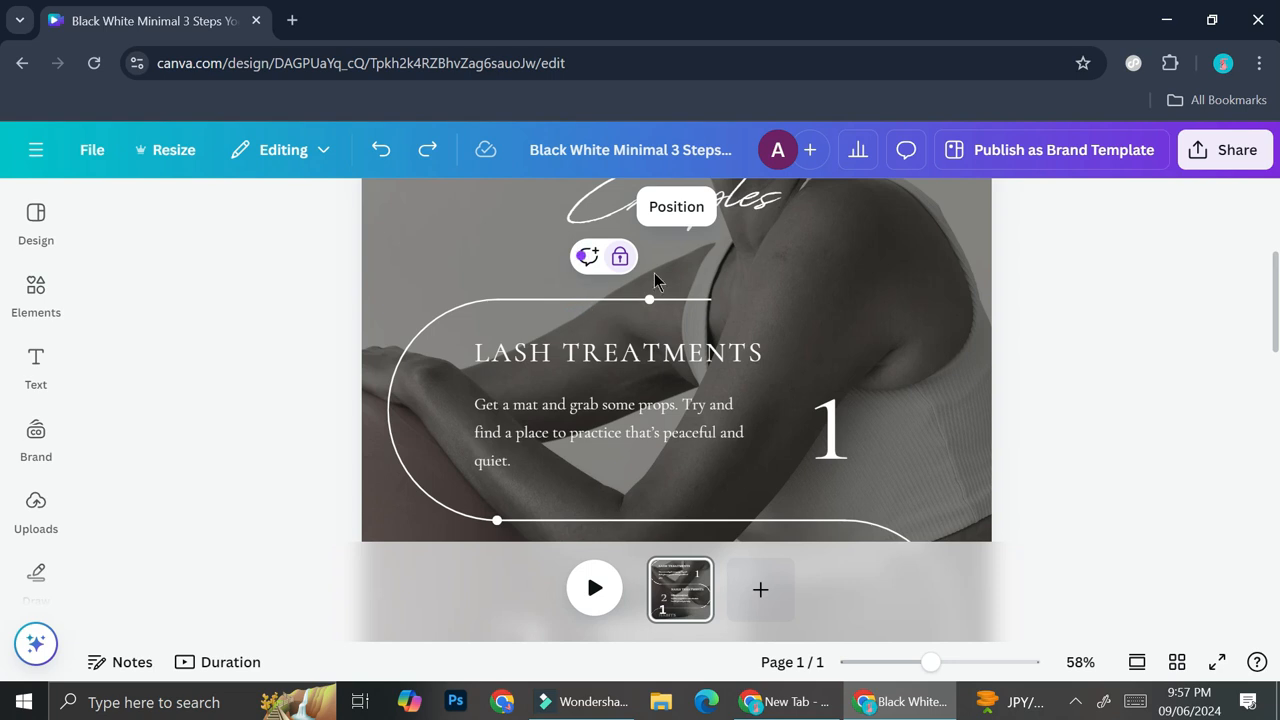
{"action": "mouse_move", "coordinate": [620, 256]}
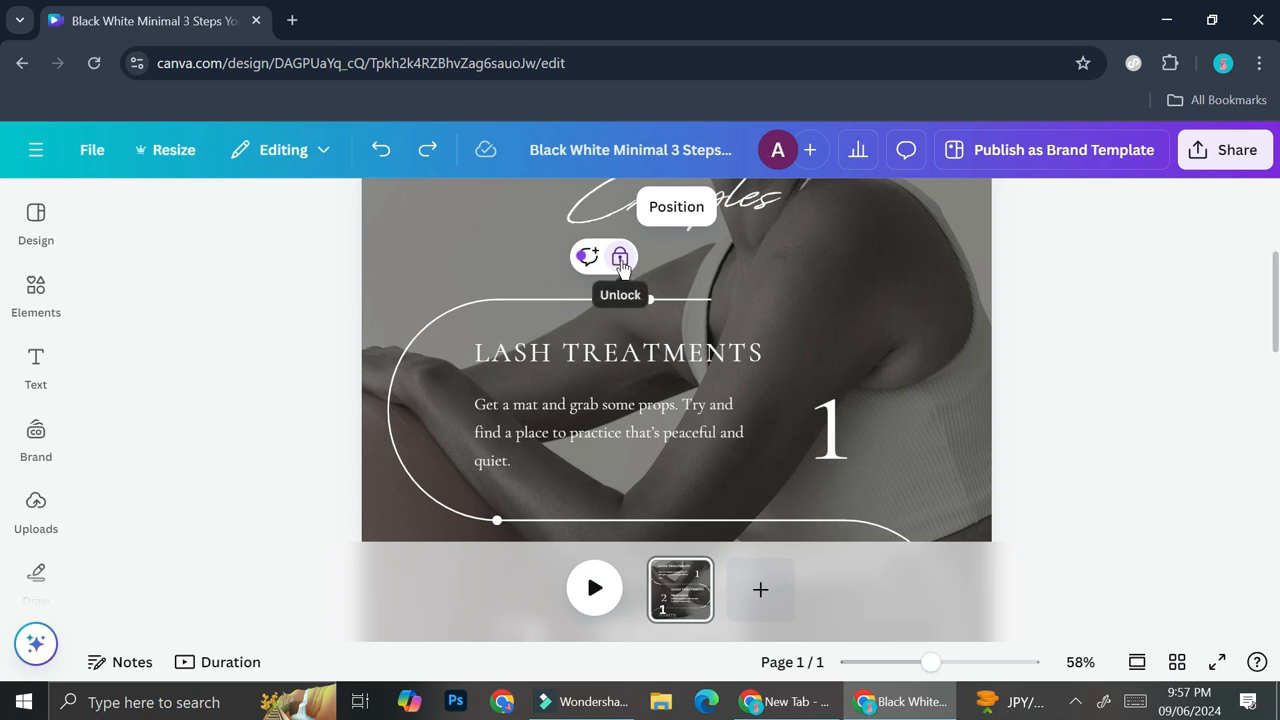
Step: Unlock the curved outline and reach its more options to lock position only
{"action": "left_click", "coordinate": [620, 256]}
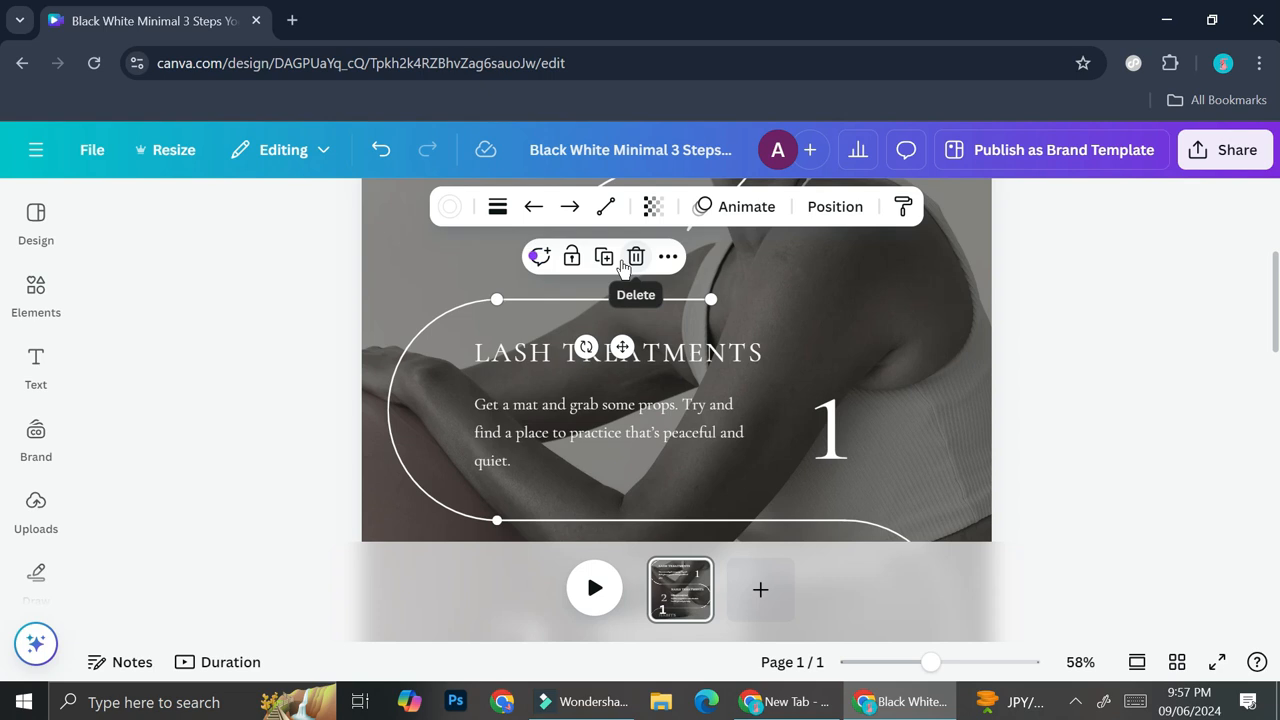
{"action": "mouse_move", "coordinate": [810, 308]}
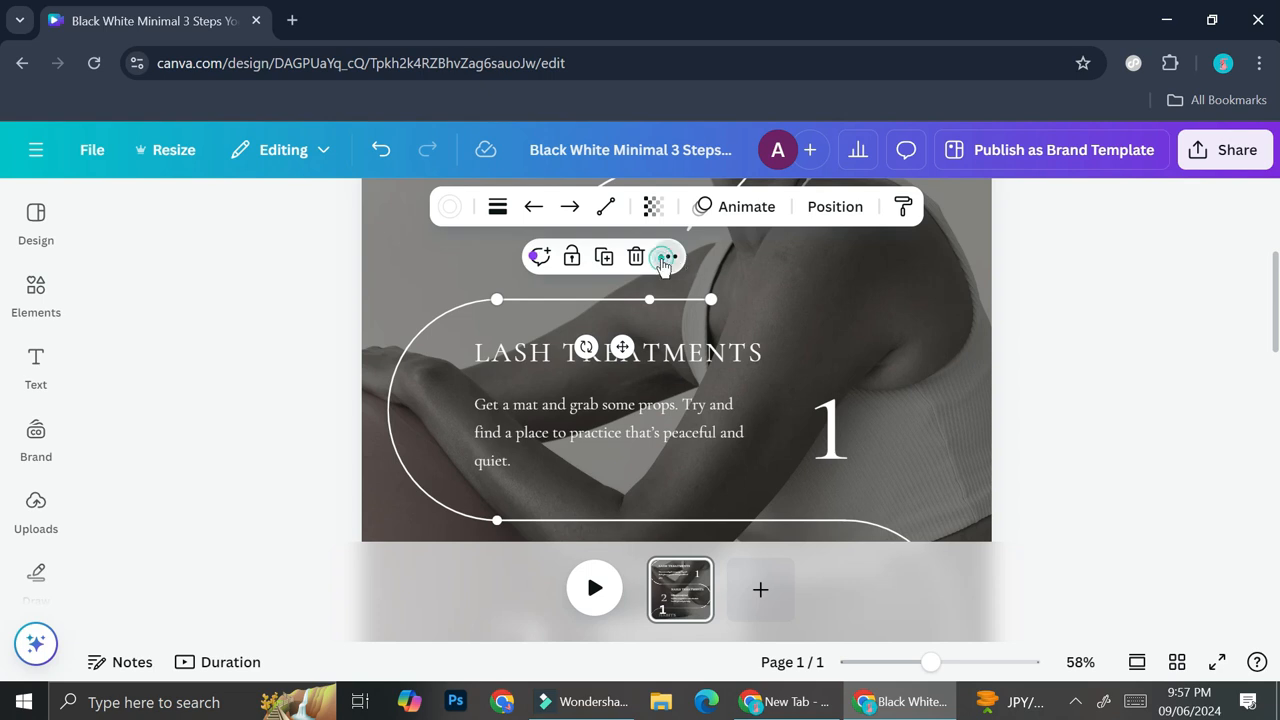
{"action": "left_click", "coordinate": [668, 256]}
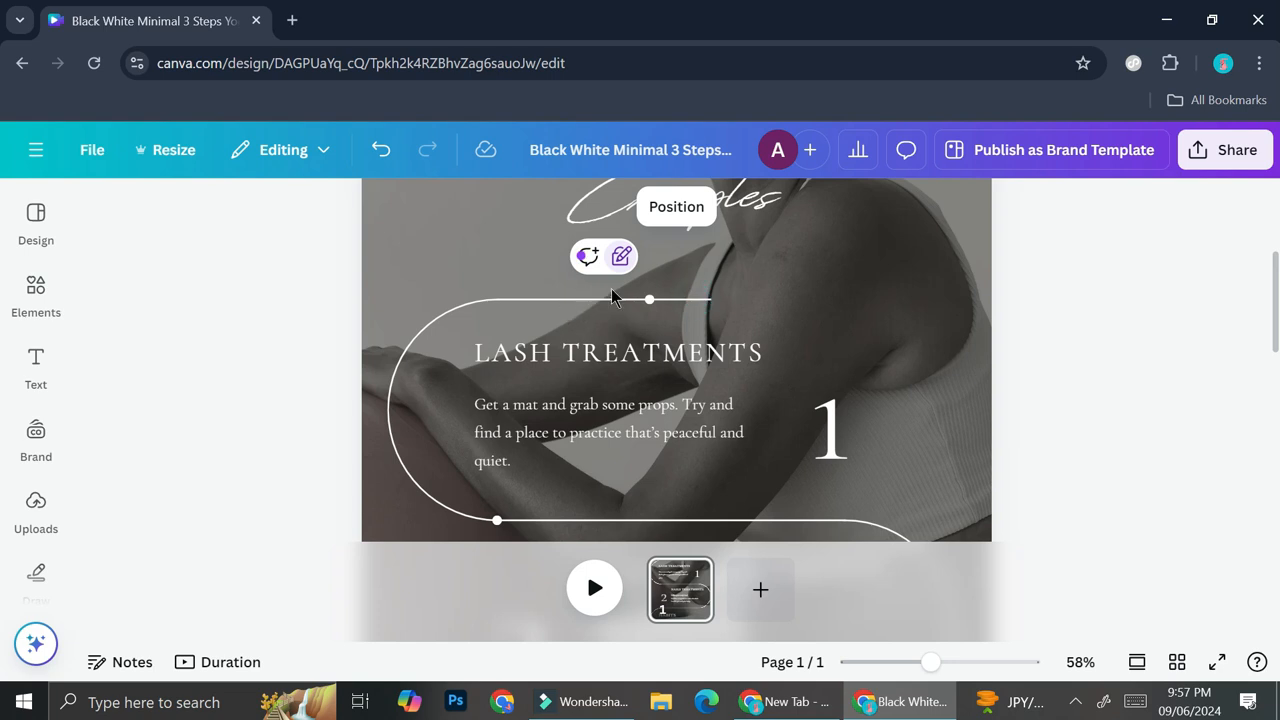
{"action": "mouse_move", "coordinate": [712, 332]}
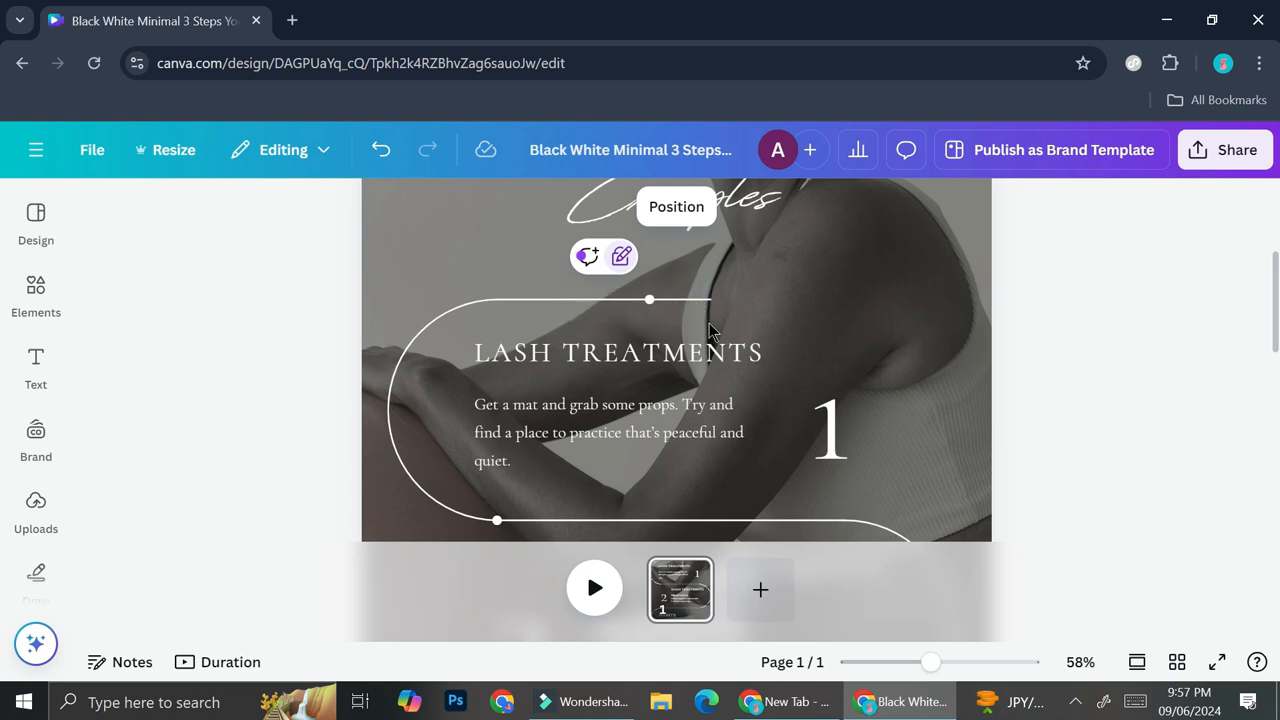
{"action": "mouse_move", "coordinate": [716, 264]}
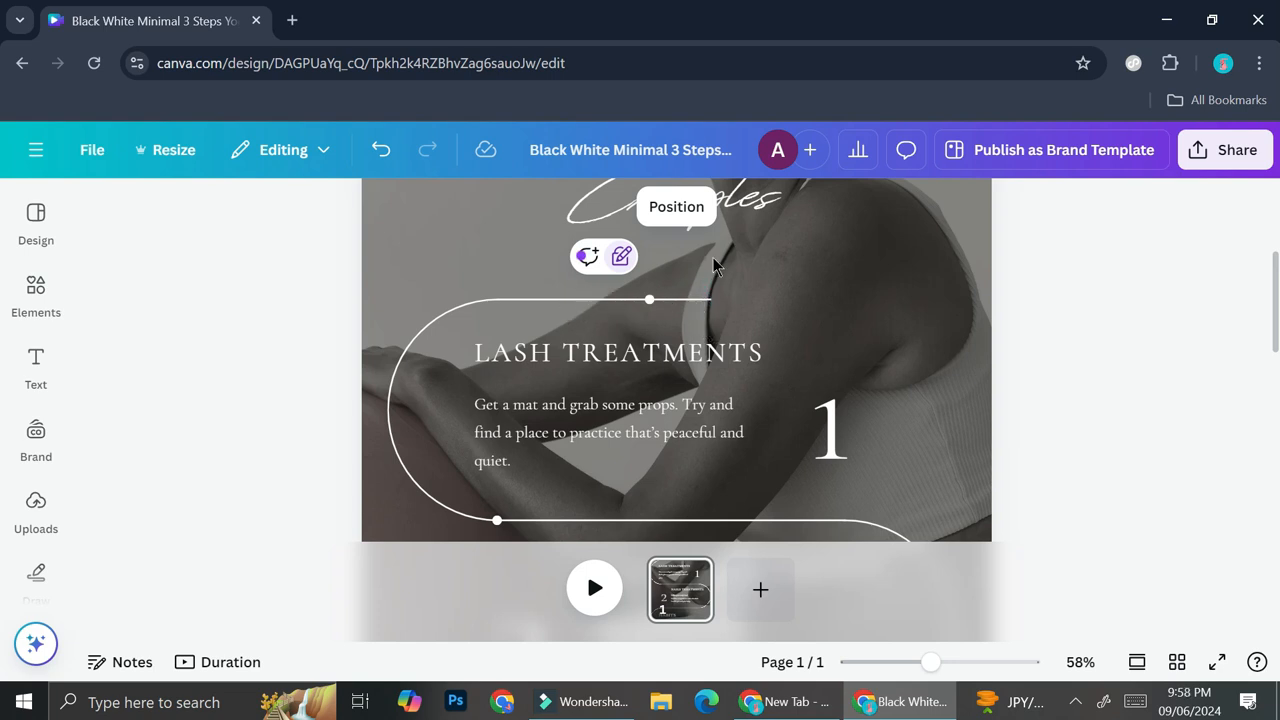
{"action": "mouse_move", "coordinate": [620, 256]}
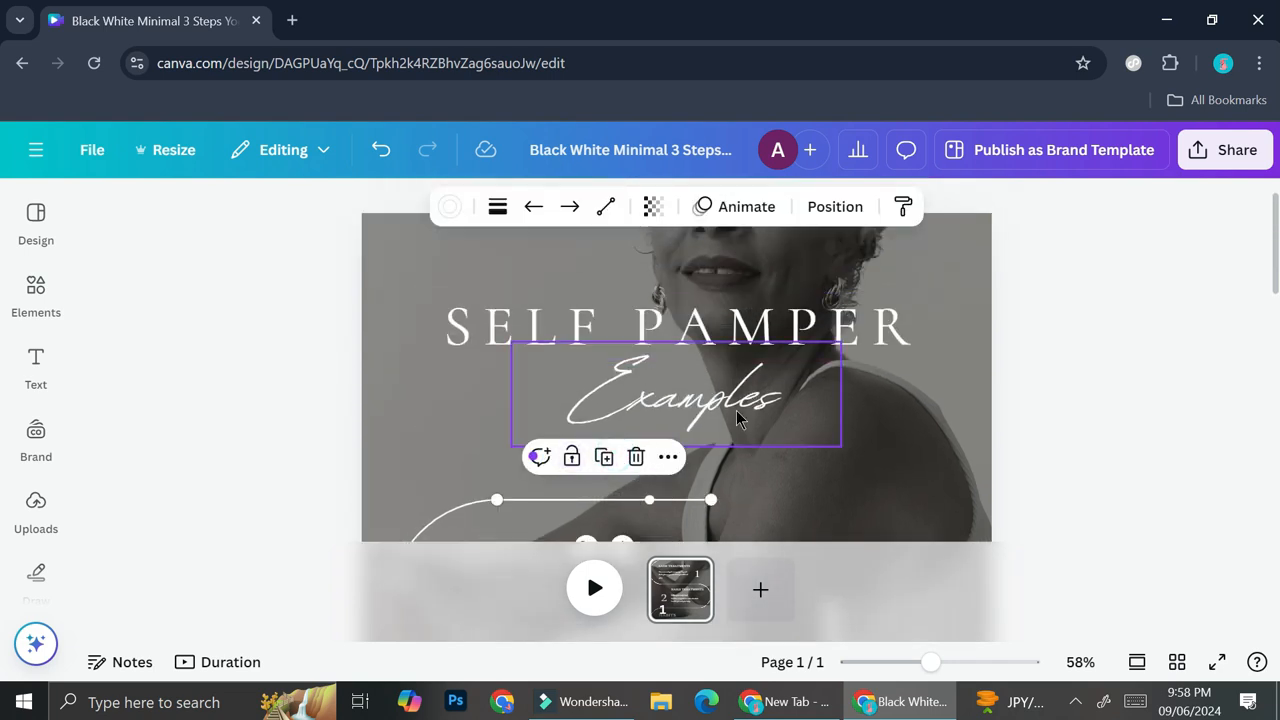
Step: Lock the SELF PAMPER heading in position only via its more options
{"action": "left_click", "coordinate": [676, 326]}
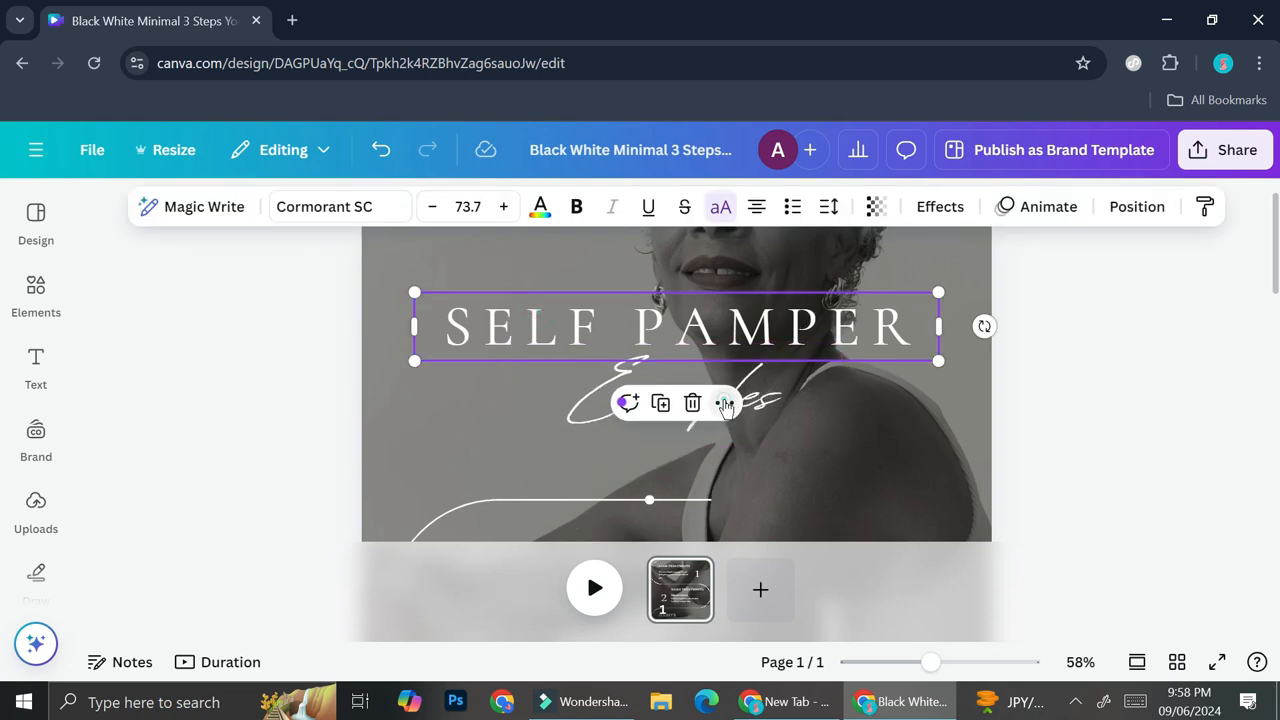
{"action": "left_click", "coordinate": [724, 402]}
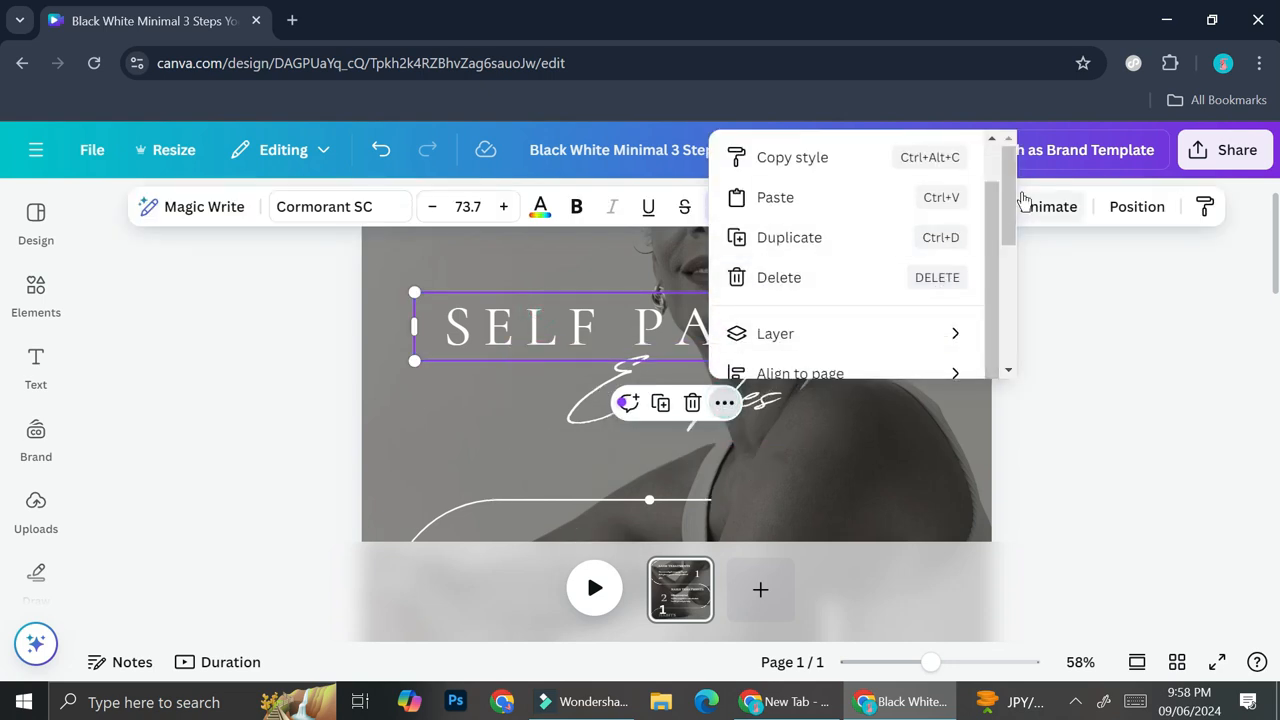
{"action": "scroll", "scroll_direction": "down", "scroll_amount": 3}
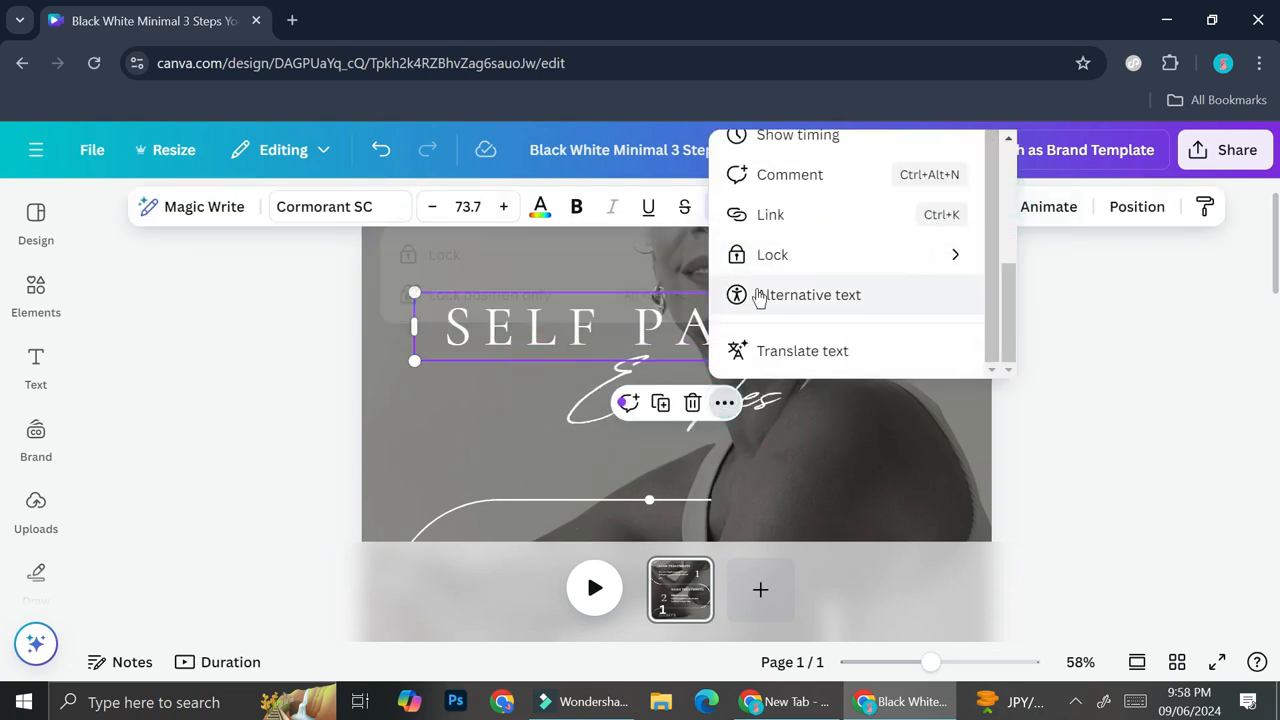
{"action": "left_click", "coordinate": [588, 304]}
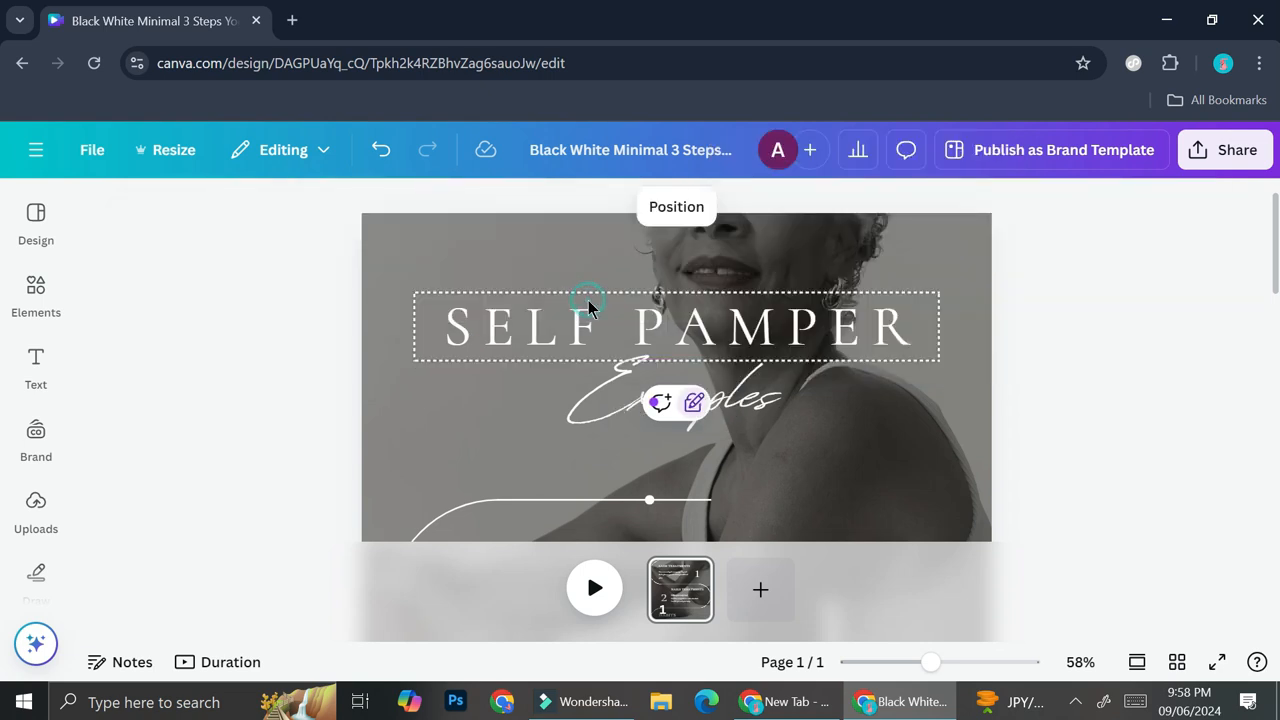
Step: Replace PAMPER with LOVE so the position-locked heading reads SELF LOVE
{"action": "double_click", "coordinate": [776, 326]}
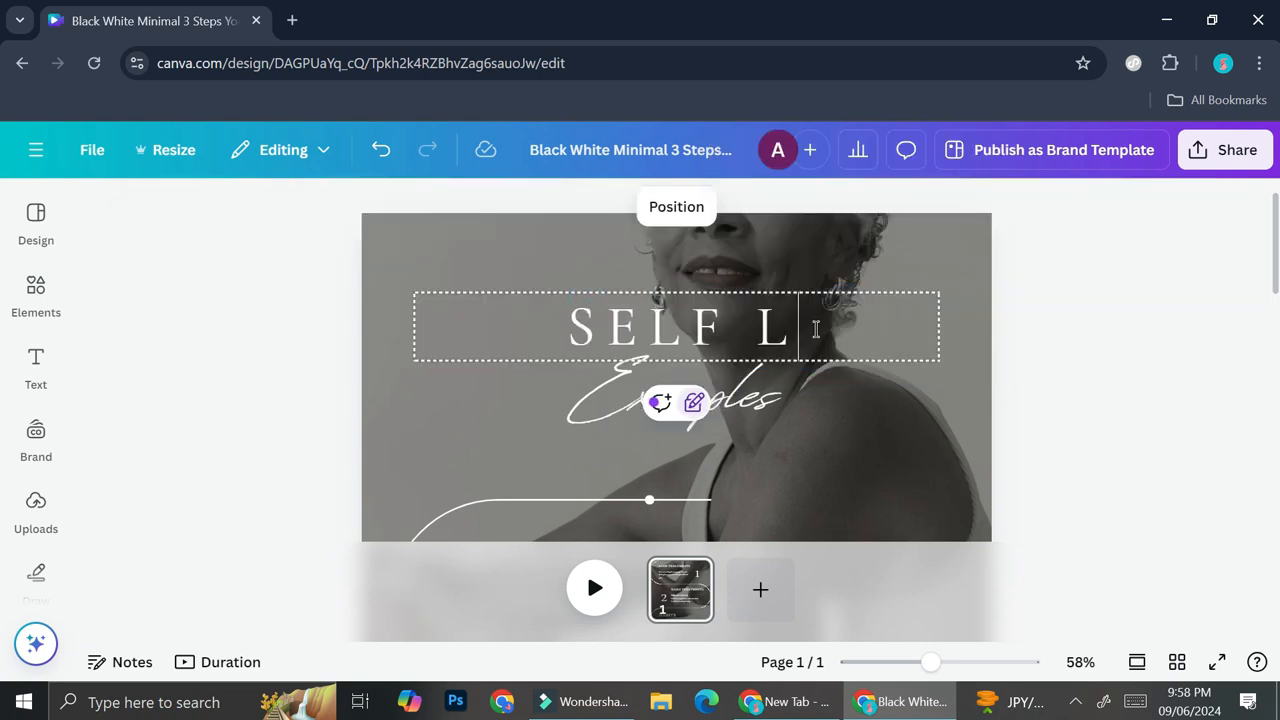
{"action": "type", "text": "OVE"}
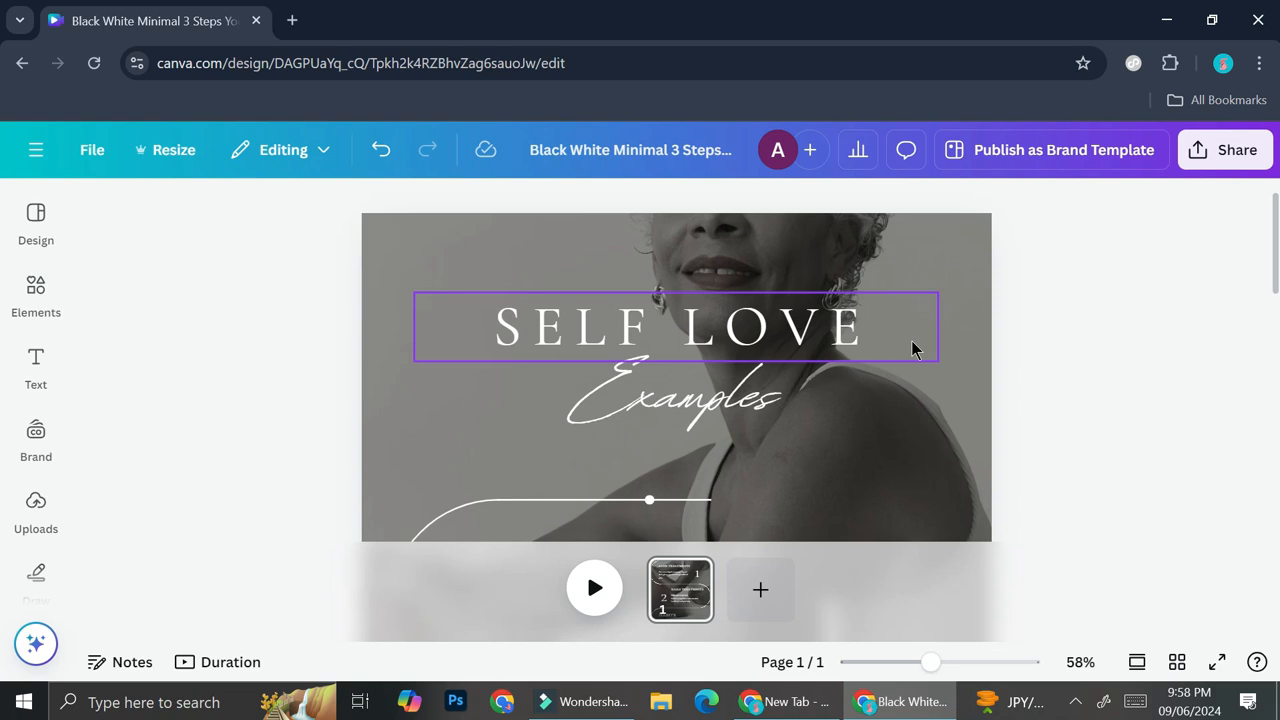
{"action": "mouse_move", "coordinate": [472, 302]}
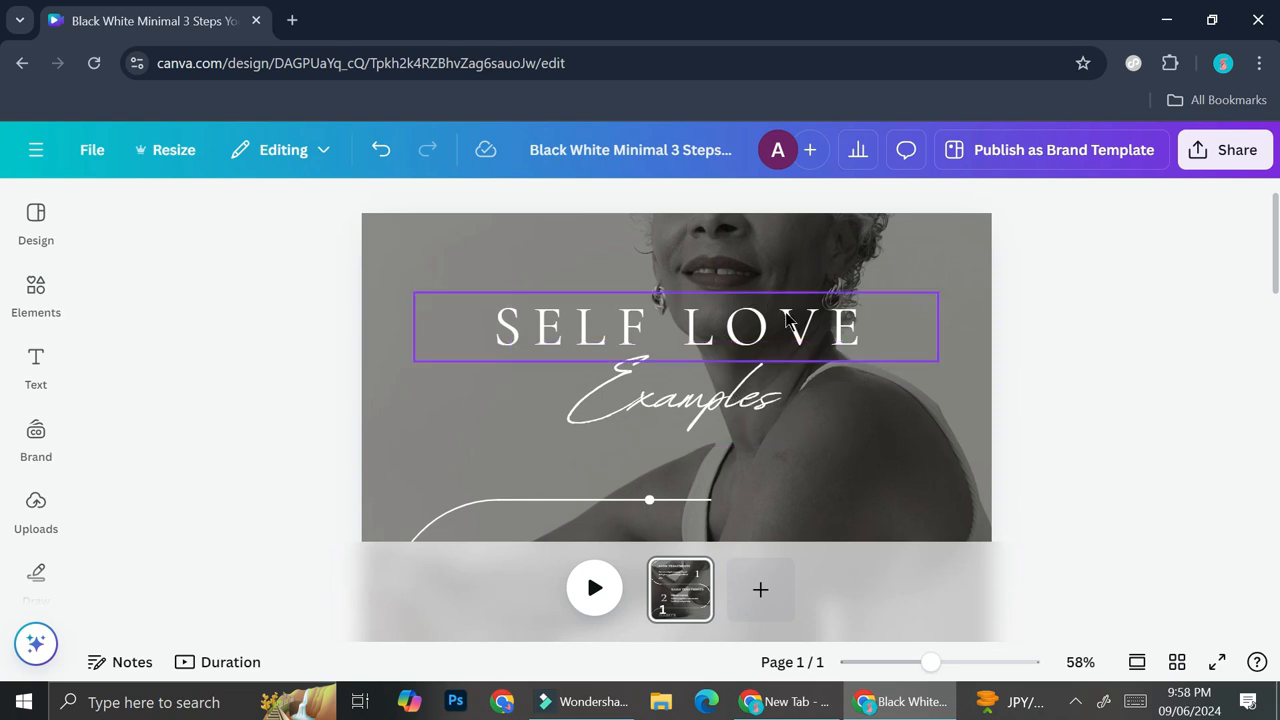
{"action": "mouse_move", "coordinate": [716, 340]}
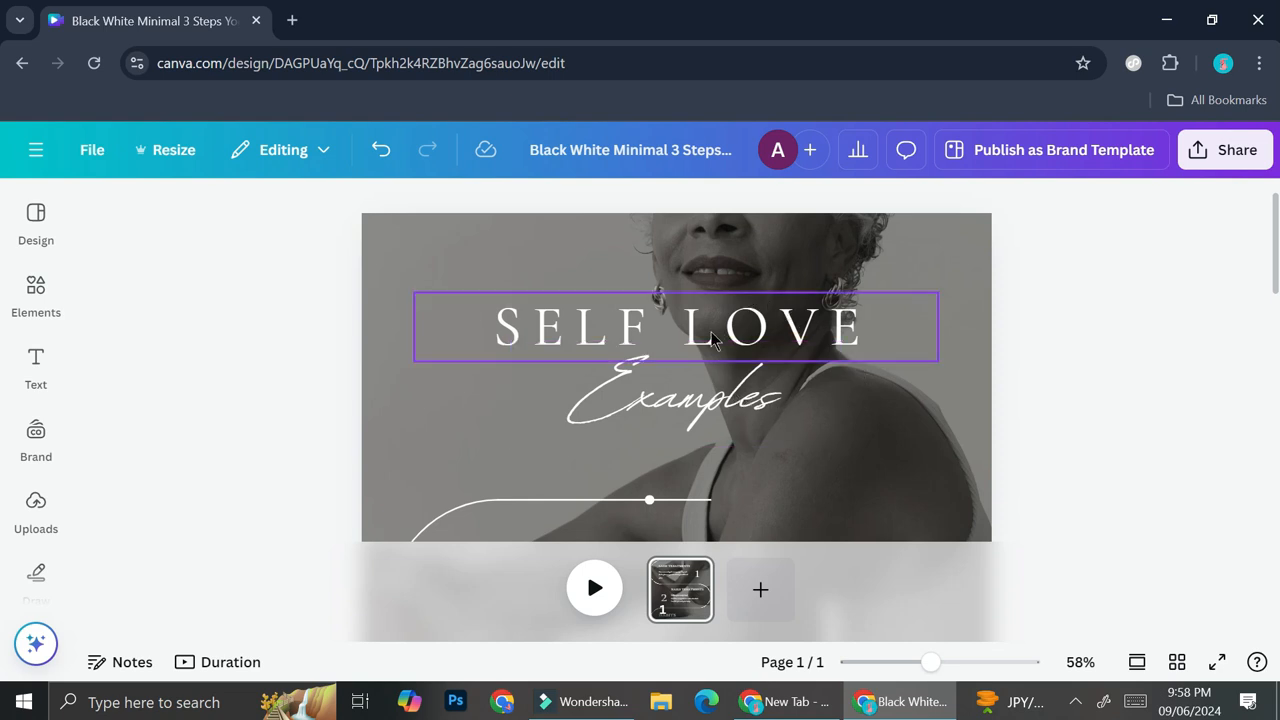
{"action": "left_click", "coordinate": [600, 282]}
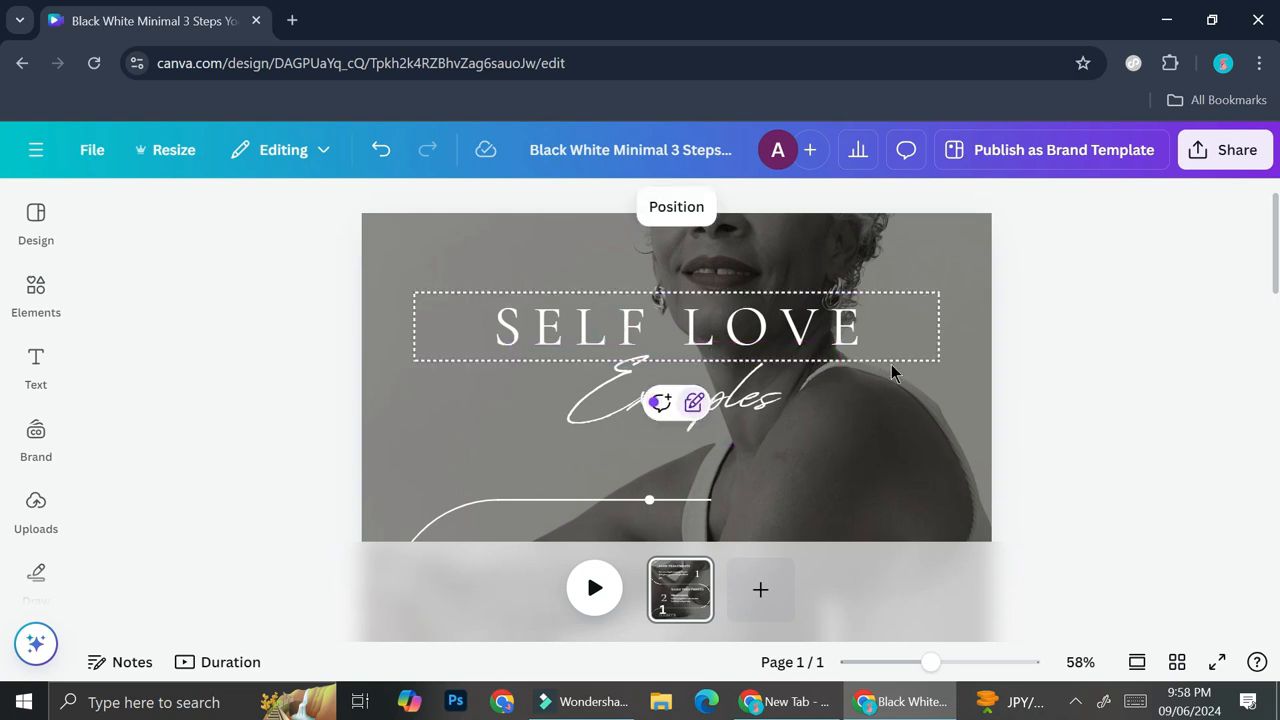
{"action": "left_click", "coordinate": [676, 400]}
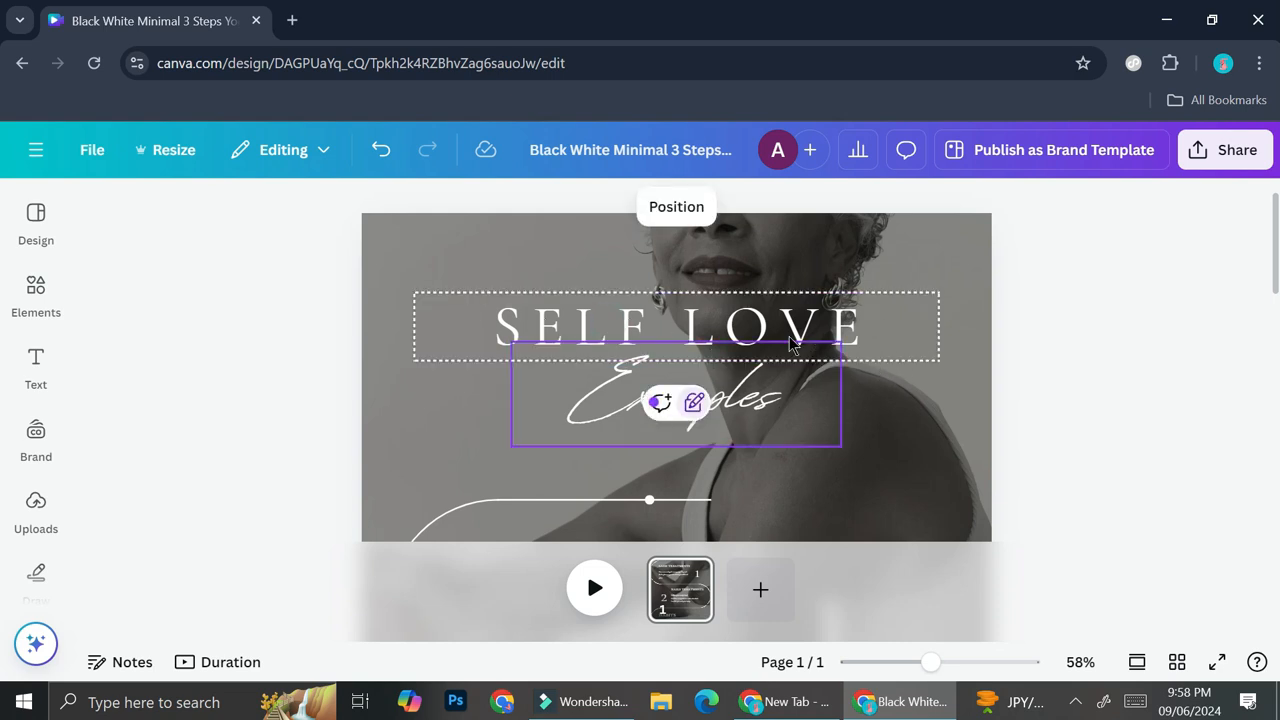
{"action": "left_click", "coordinate": [676, 326]}
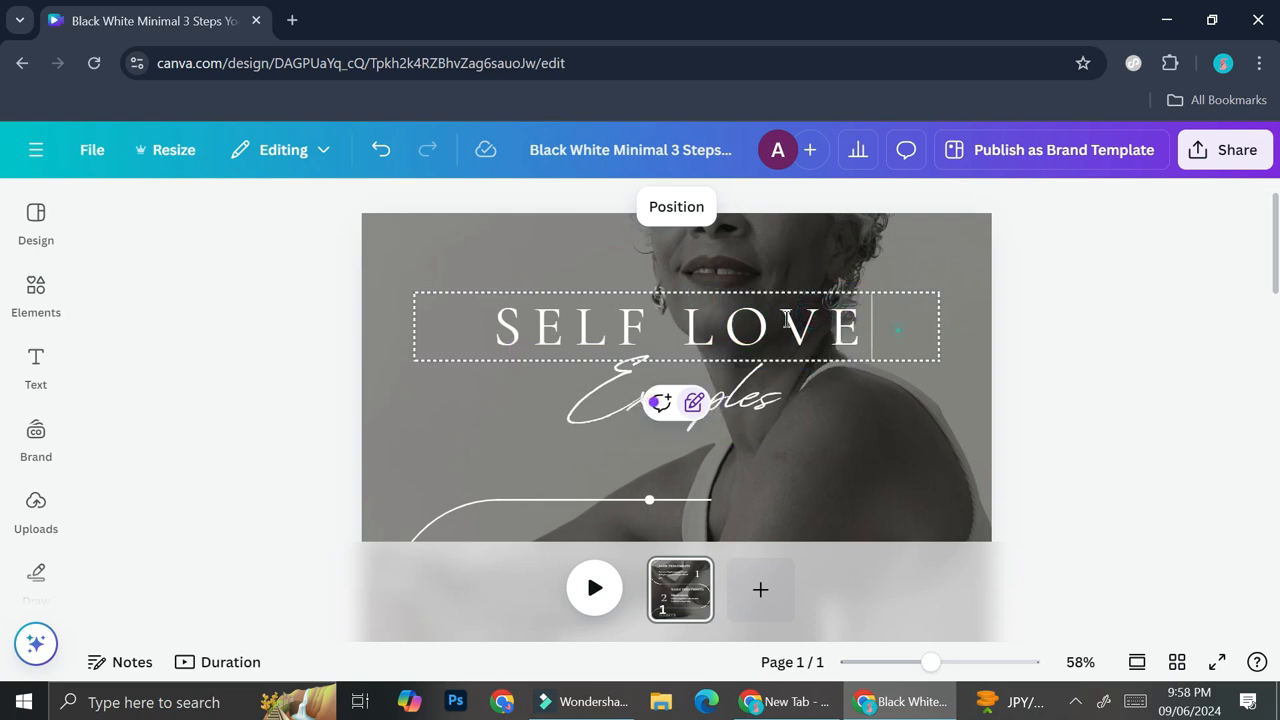